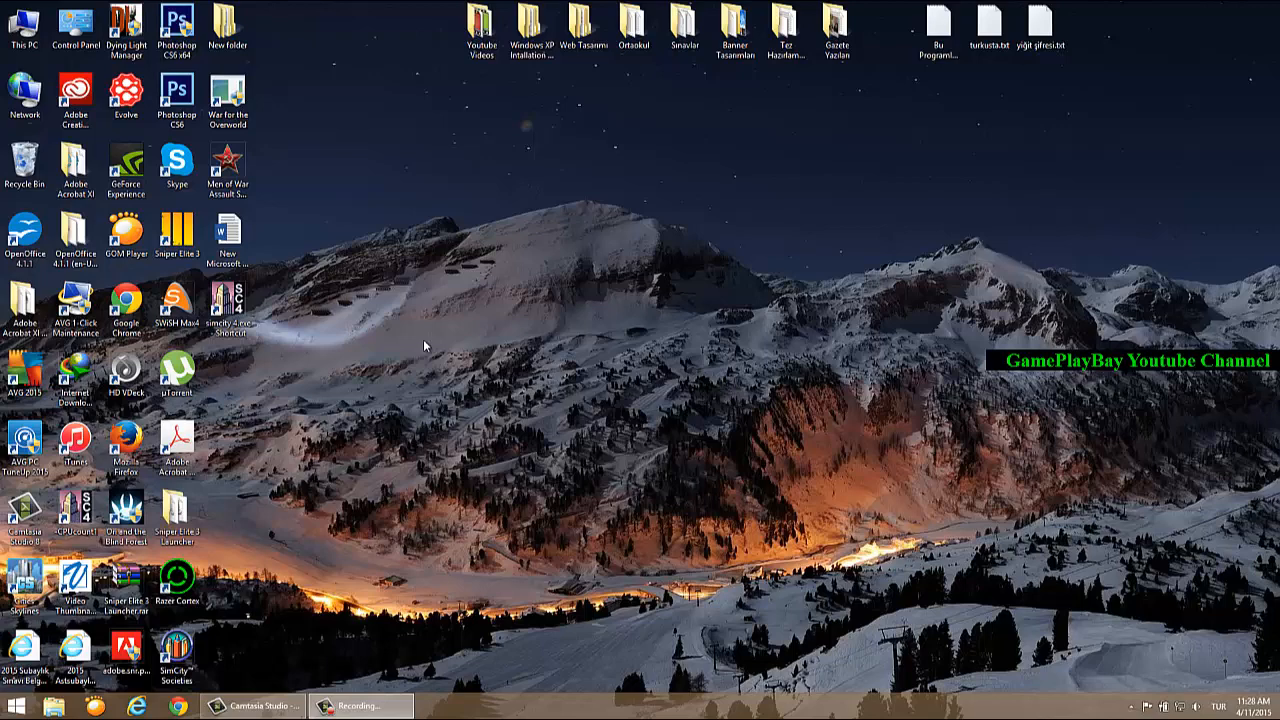
{"action": "mouse_move", "coordinate": [422, 340]}
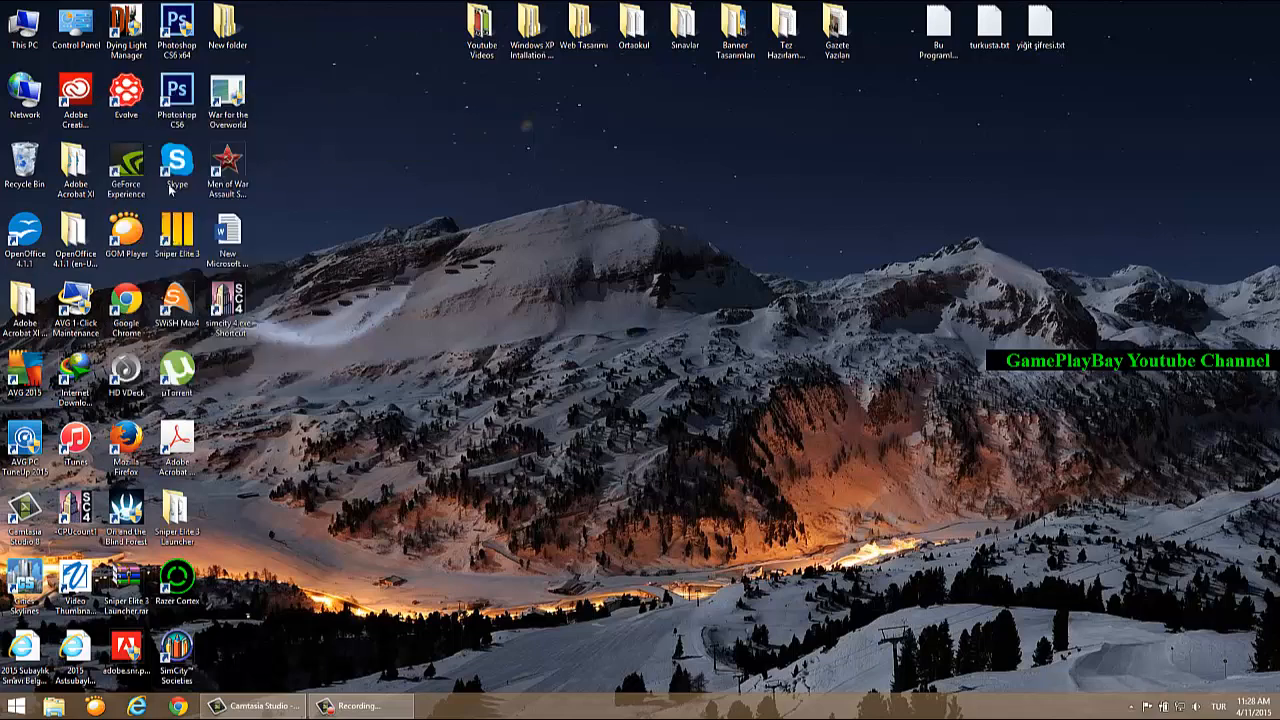
{"action": "mouse_move", "coordinate": [695, 411]}
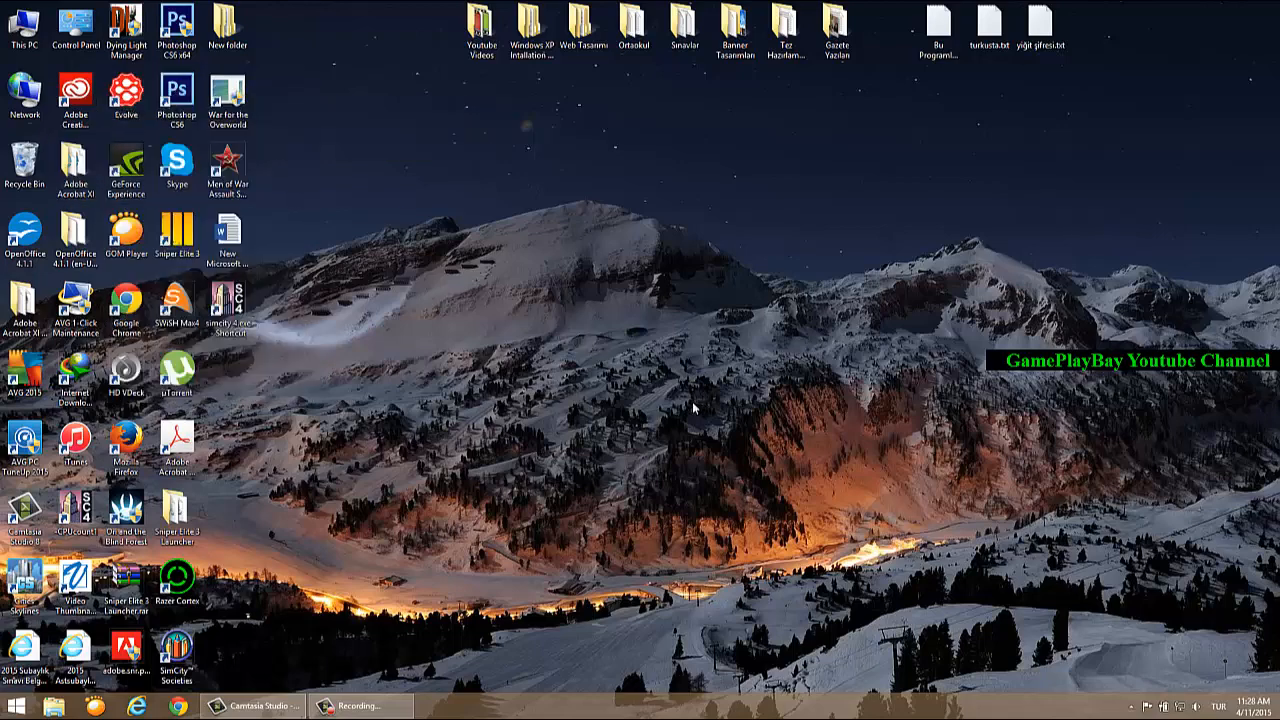
{"action": "mouse_move", "coordinate": [687, 291]}
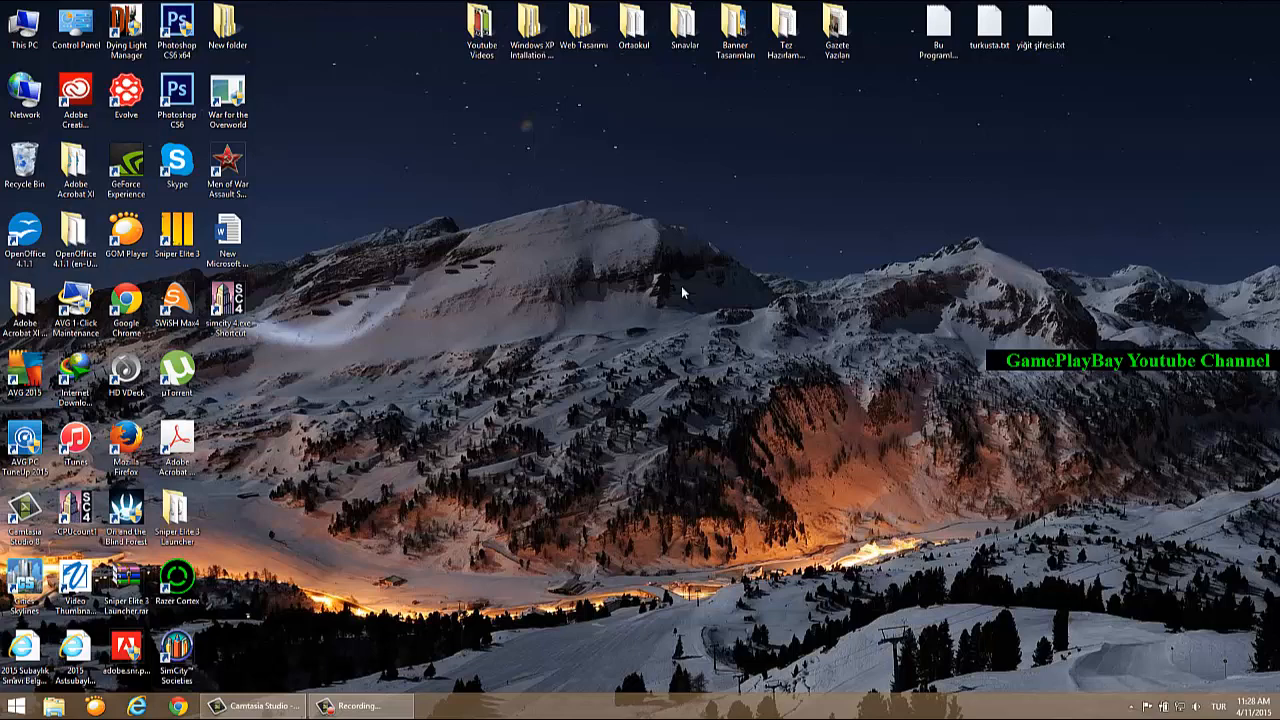
{"action": "mouse_move", "coordinate": [1014, 478]}
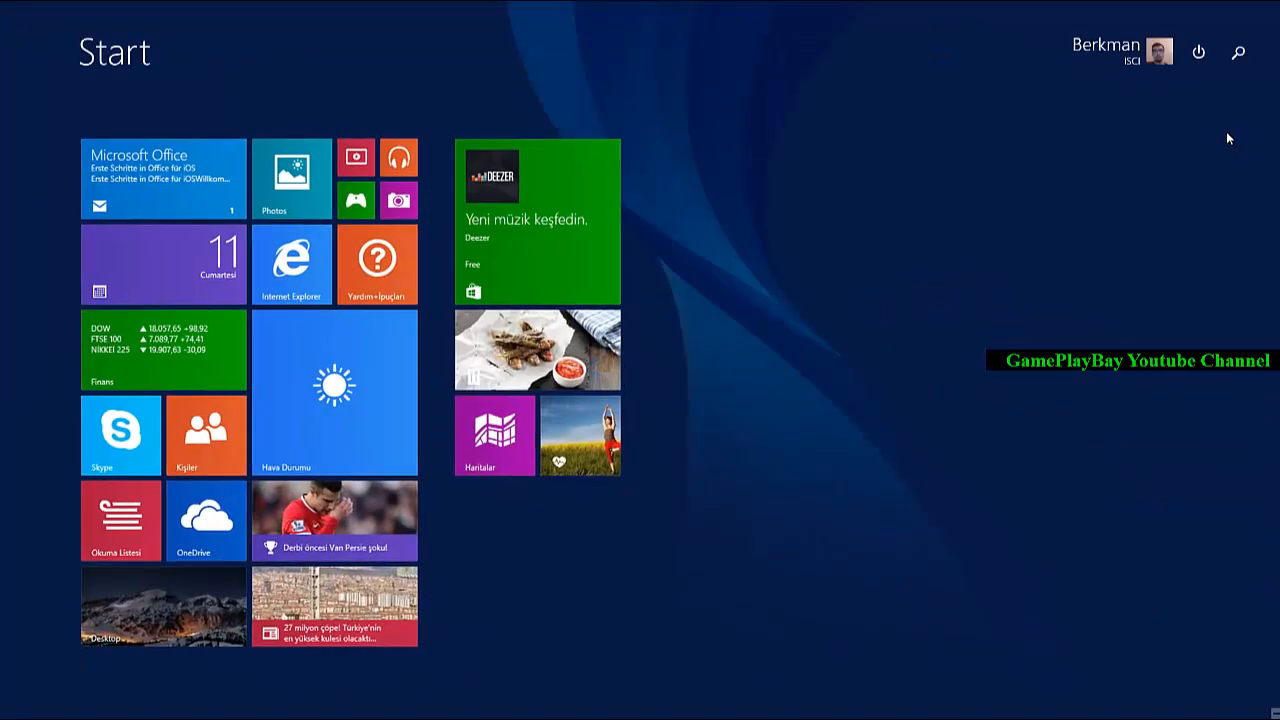
Step: Search the Start screen for 'windows fire' and open the Windows Firewall control panel
{"action": "type", "text": "windows Media Player"}
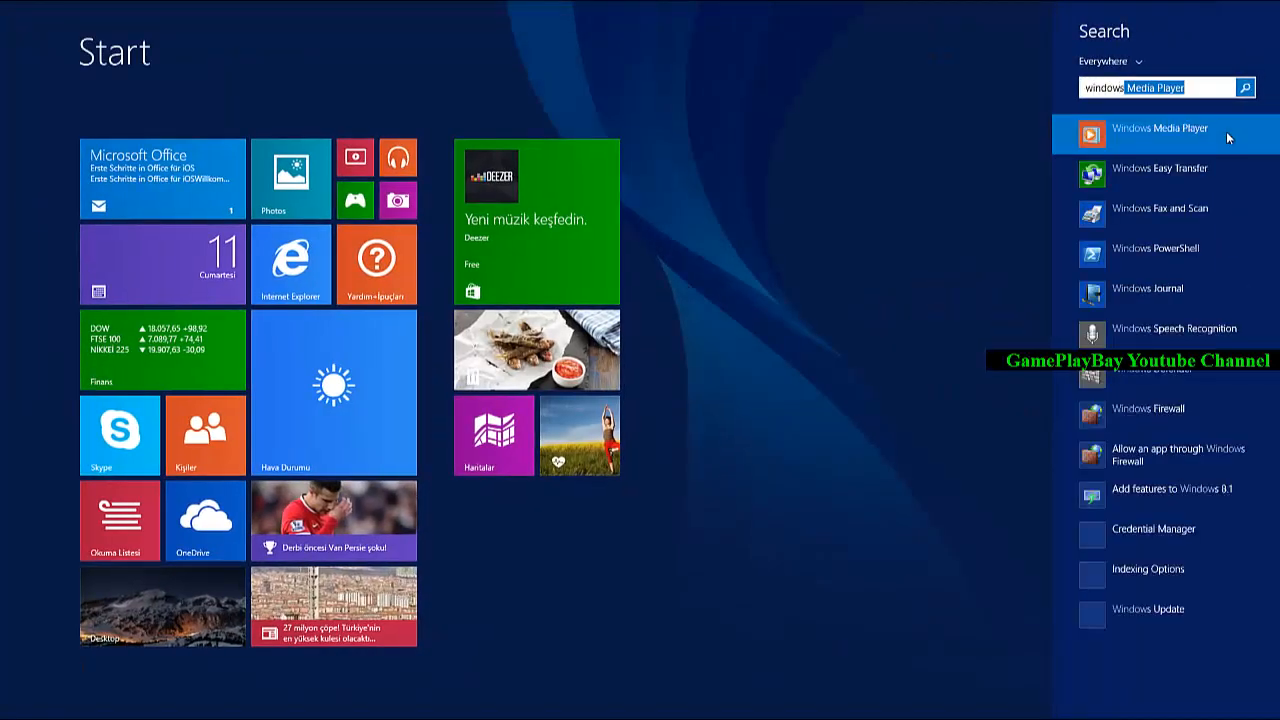
{"action": "type", "text": "windows fire"}
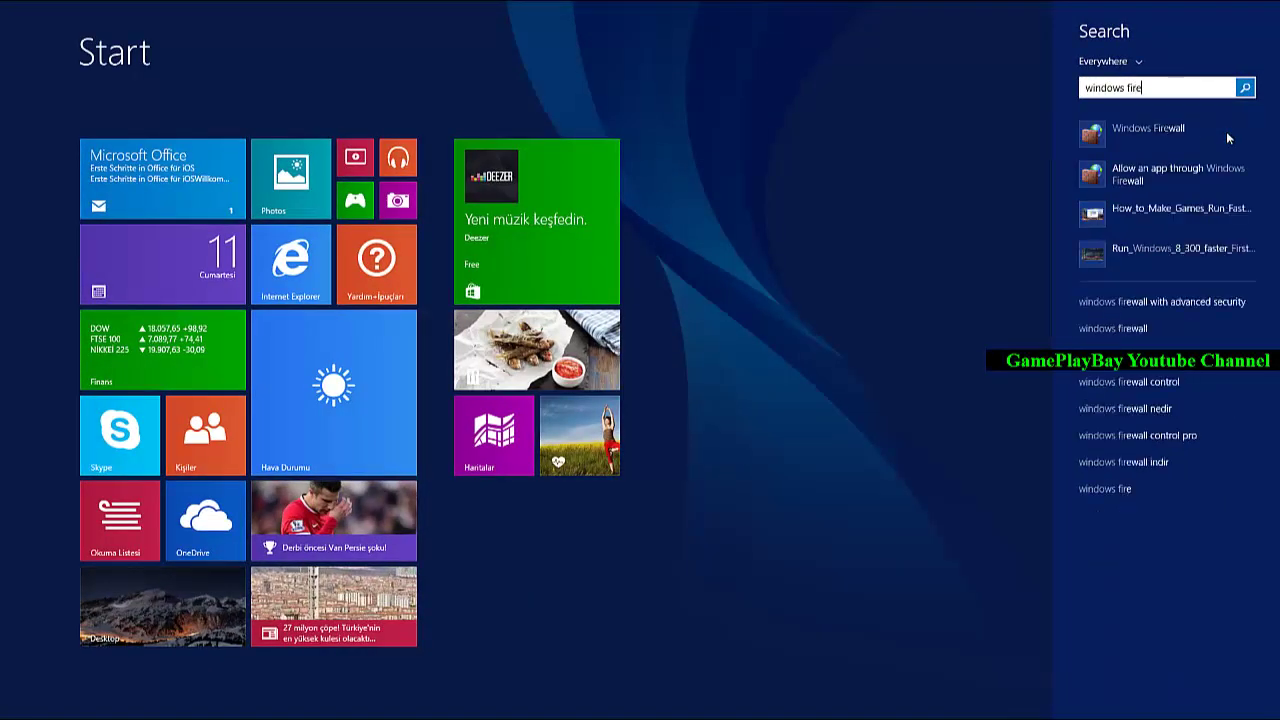
{"action": "left_click", "coordinate": [1142, 128]}
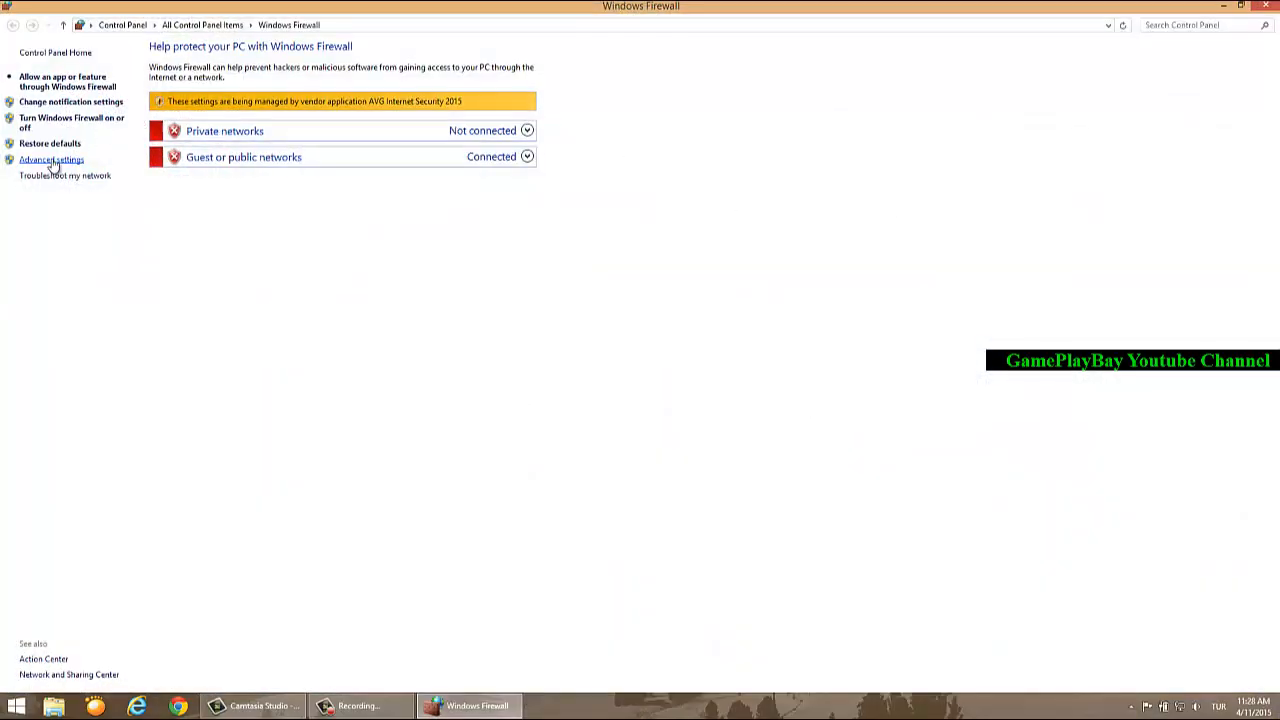
Step: Open the Advanced settings console and show its Inbound Rules list
{"action": "left_click", "coordinate": [52, 159]}
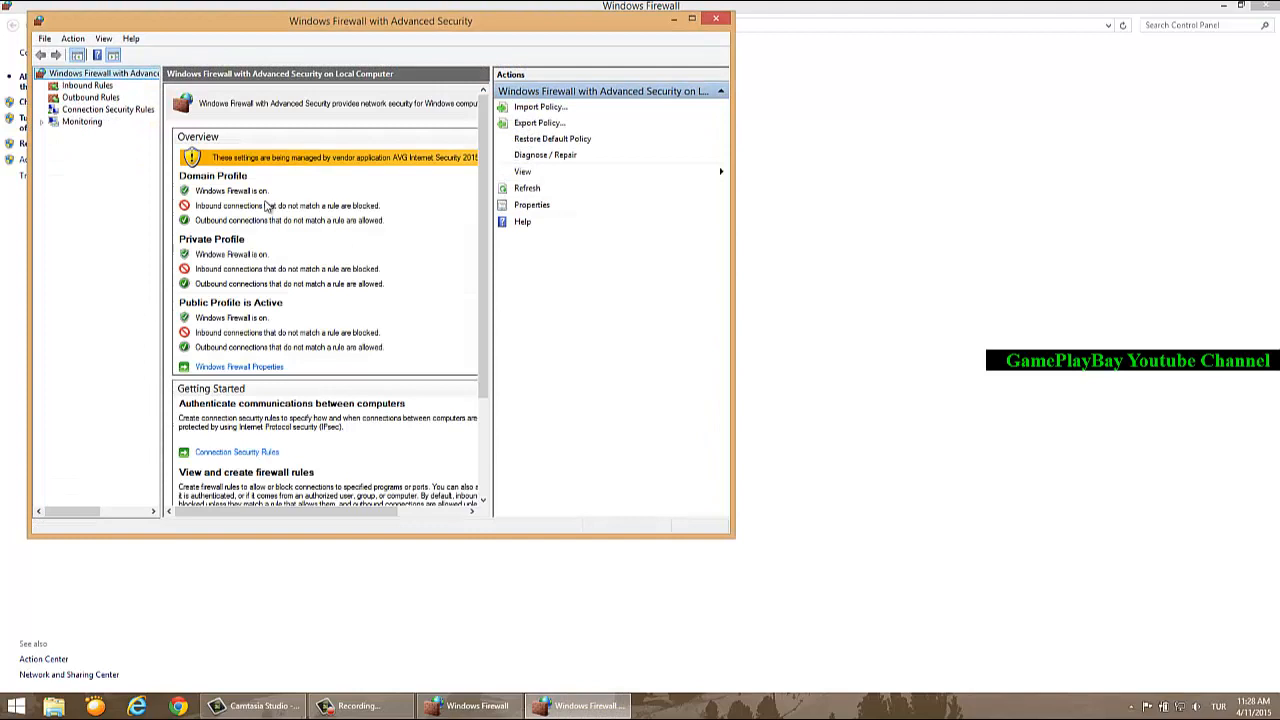
{"action": "left_click", "coordinate": [95, 91]}
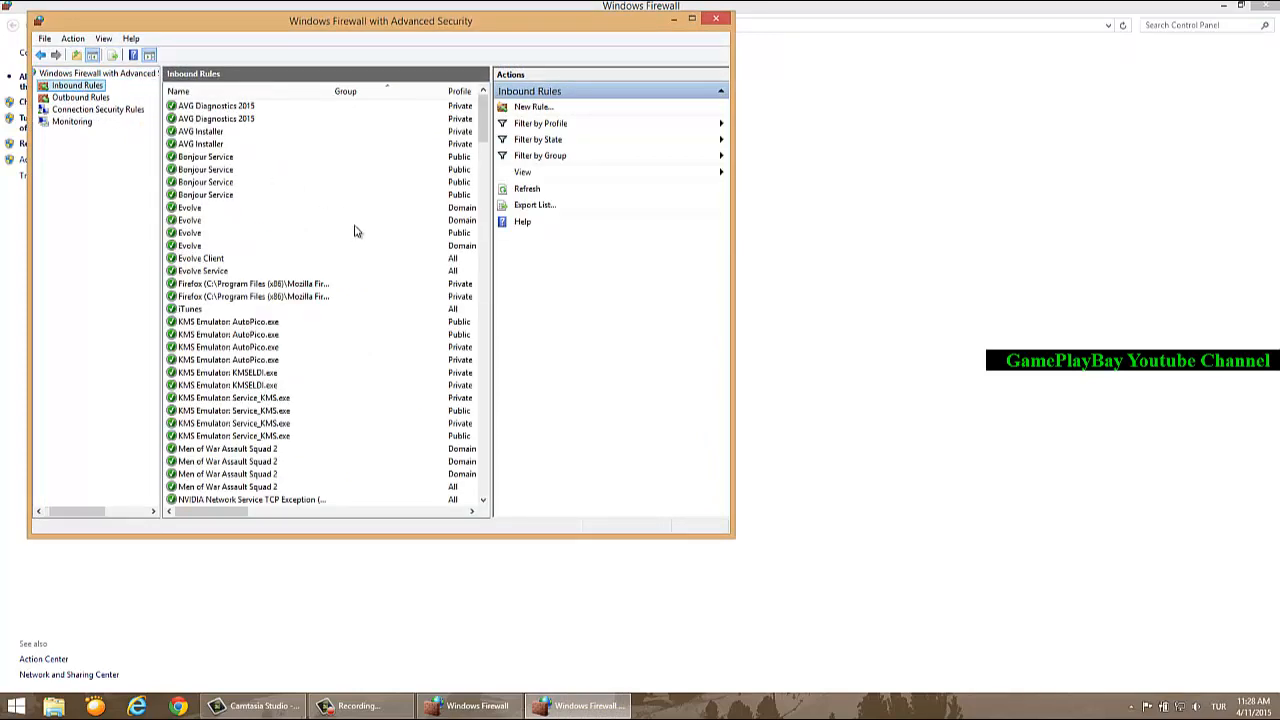
Step: Enable the first Evolve inbound rule for all network profiles on its Advanced tab
{"action": "double_click", "coordinate": [189, 207]}
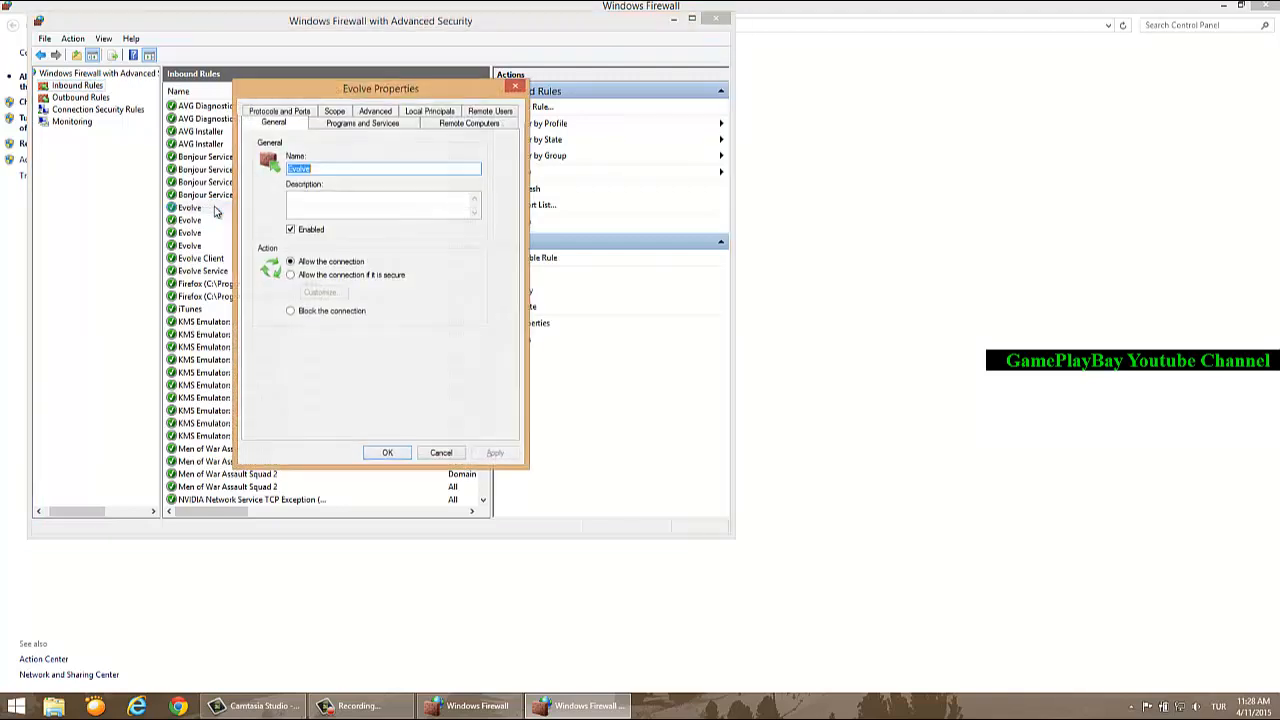
{"action": "left_click", "coordinate": [375, 123]}
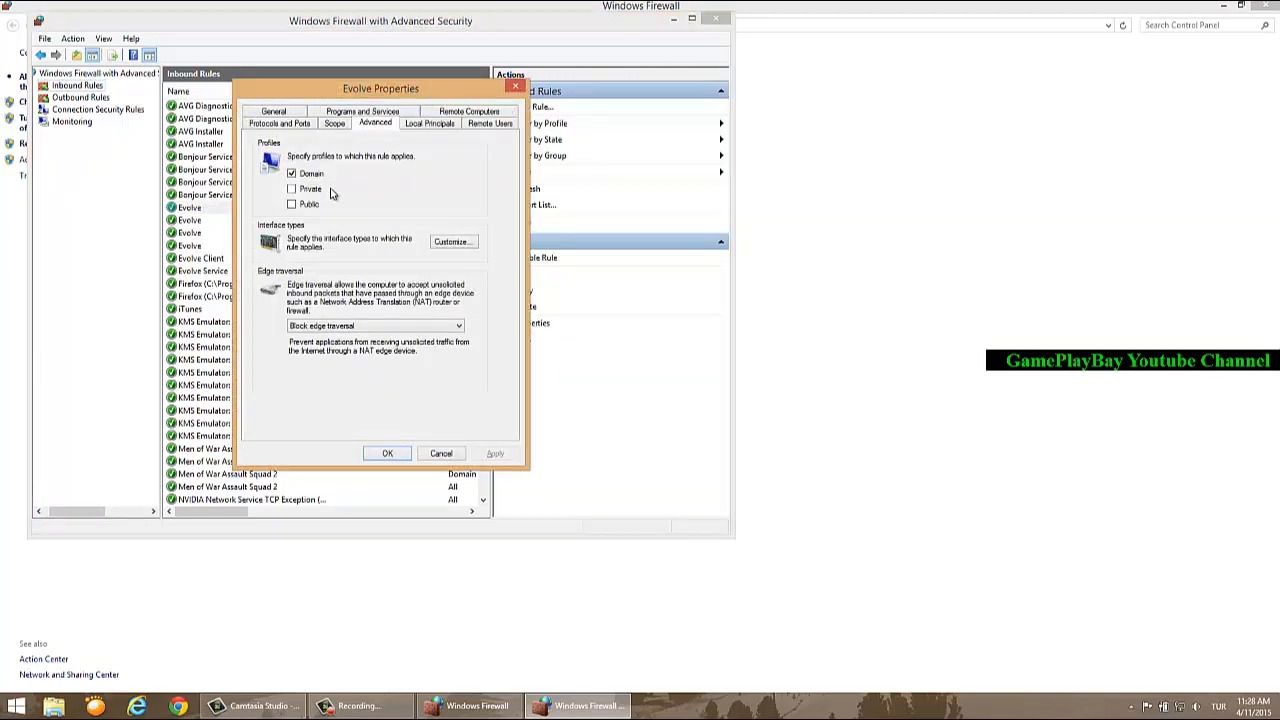
{"action": "left_click", "coordinate": [292, 188]}
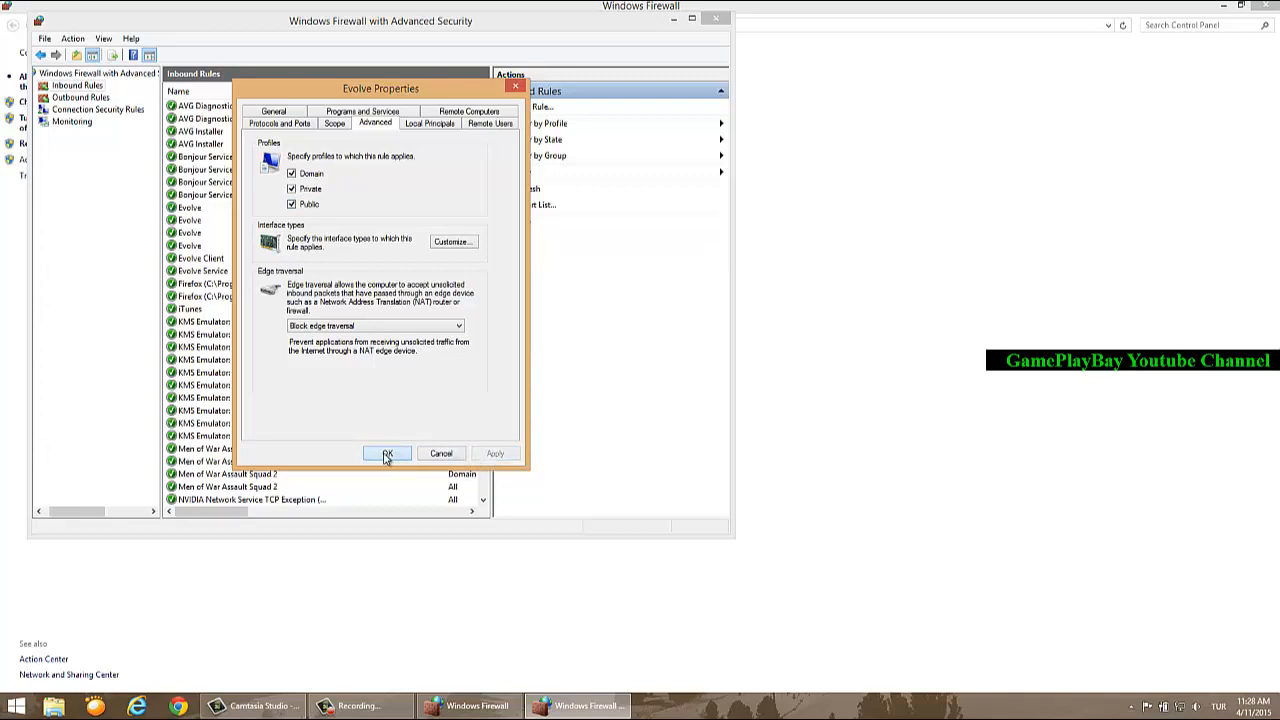
{"action": "left_click", "coordinate": [387, 453]}
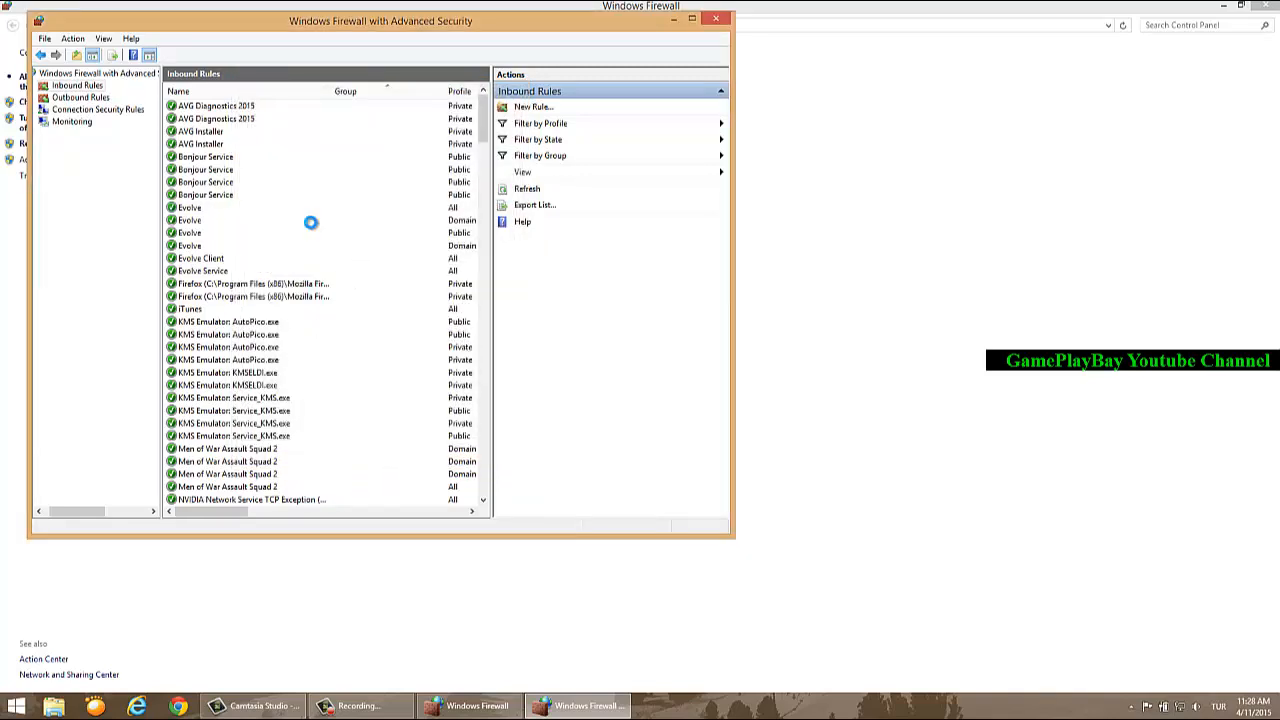
Step: Apply Domain, Private and Public profiles to the second, third and fourth Evolve rules
{"action": "double_click", "coordinate": [188, 219]}
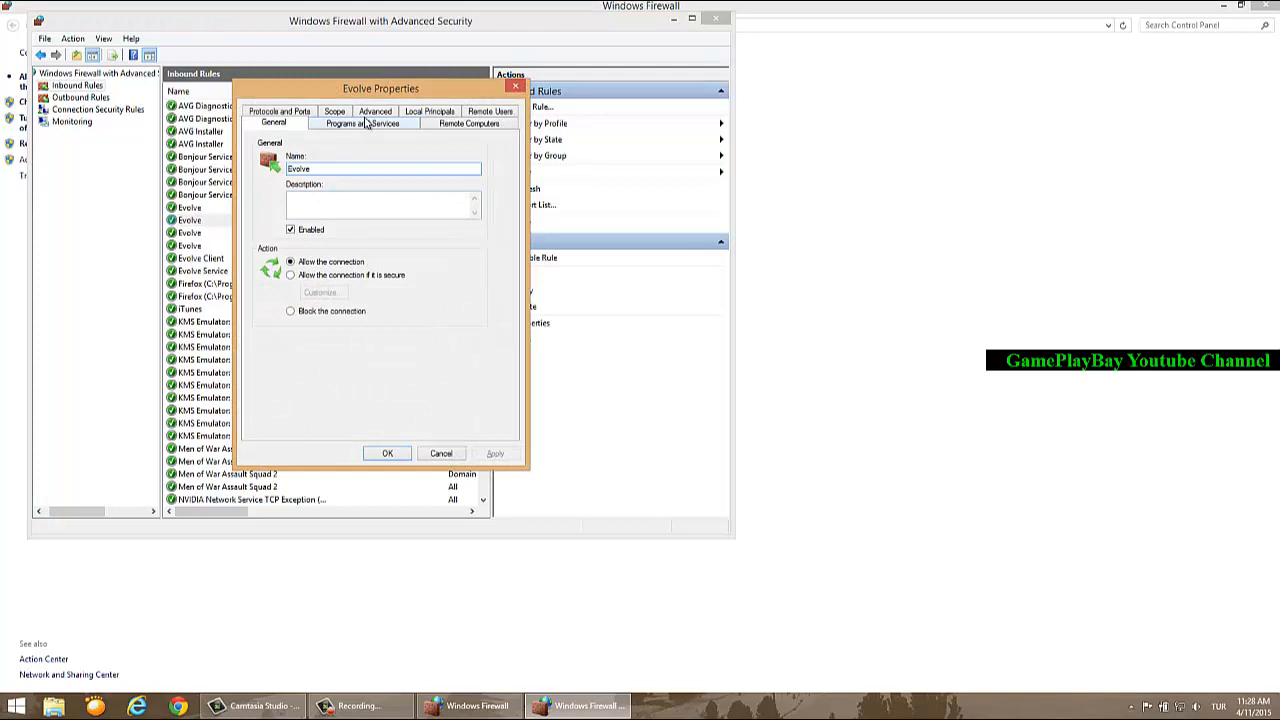
{"action": "left_click", "coordinate": [374, 110]}
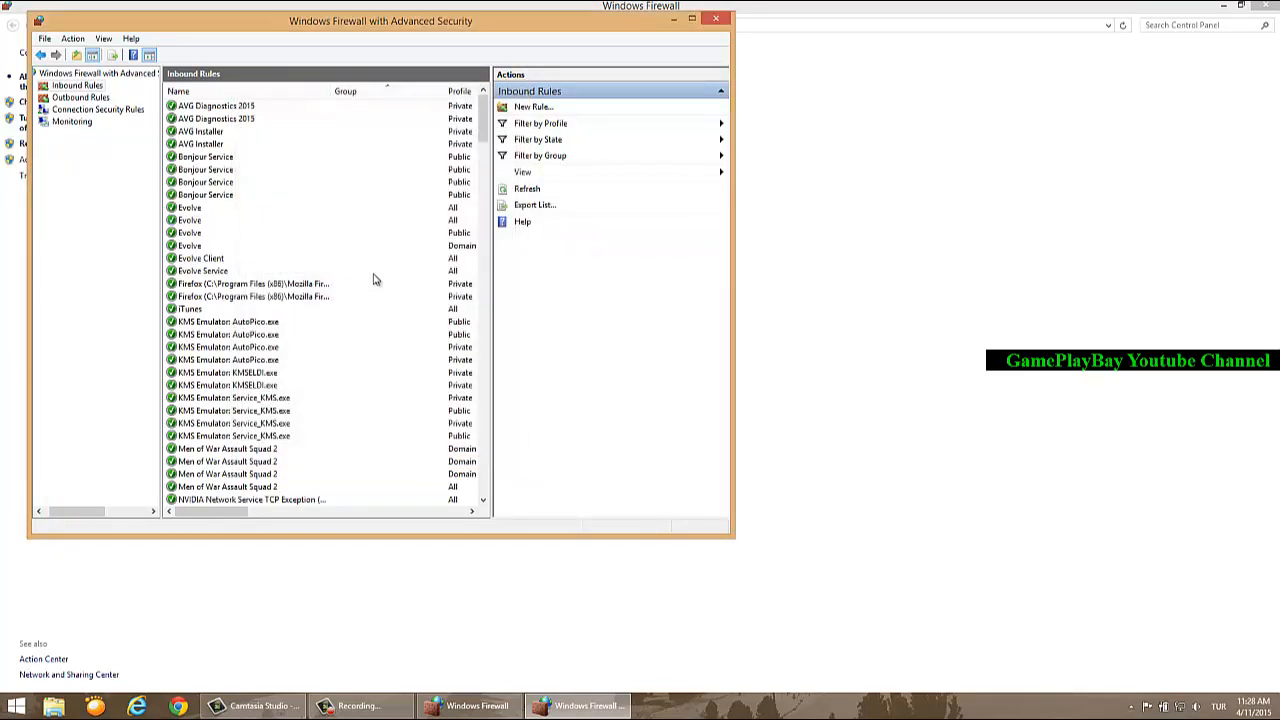
{"action": "double_click", "coordinate": [190, 232]}
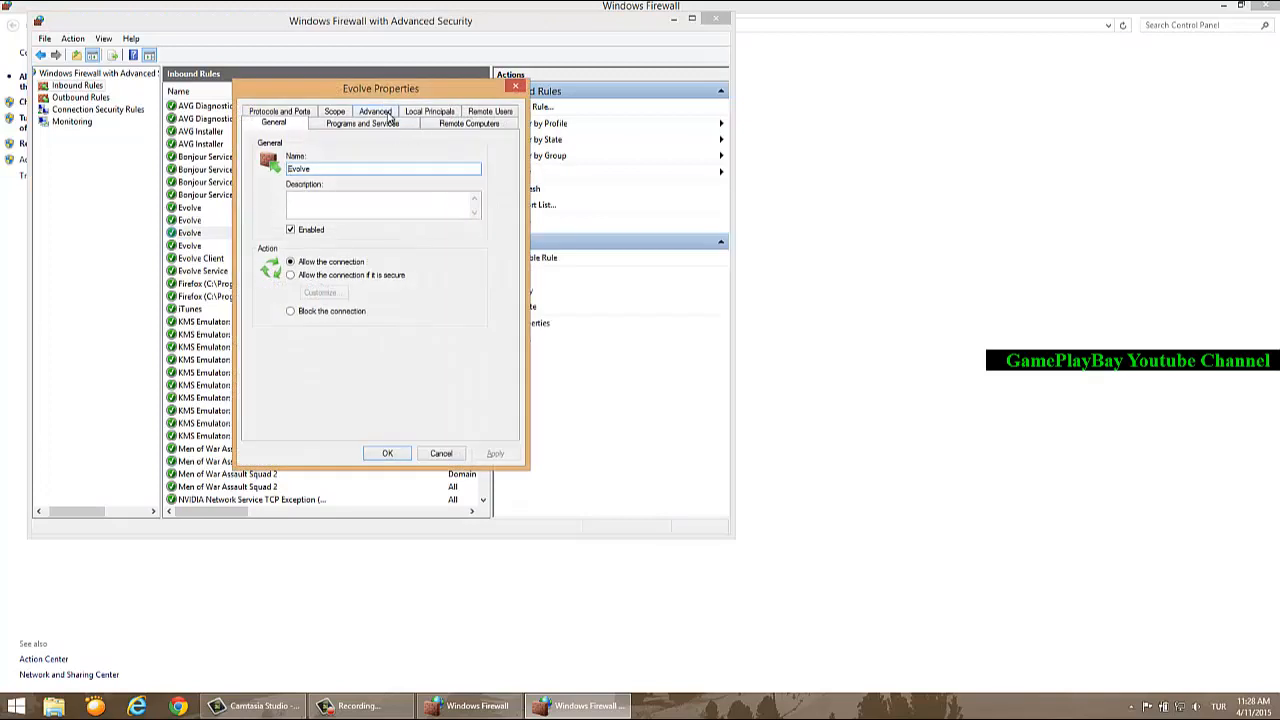
{"action": "left_click", "coordinate": [373, 111]}
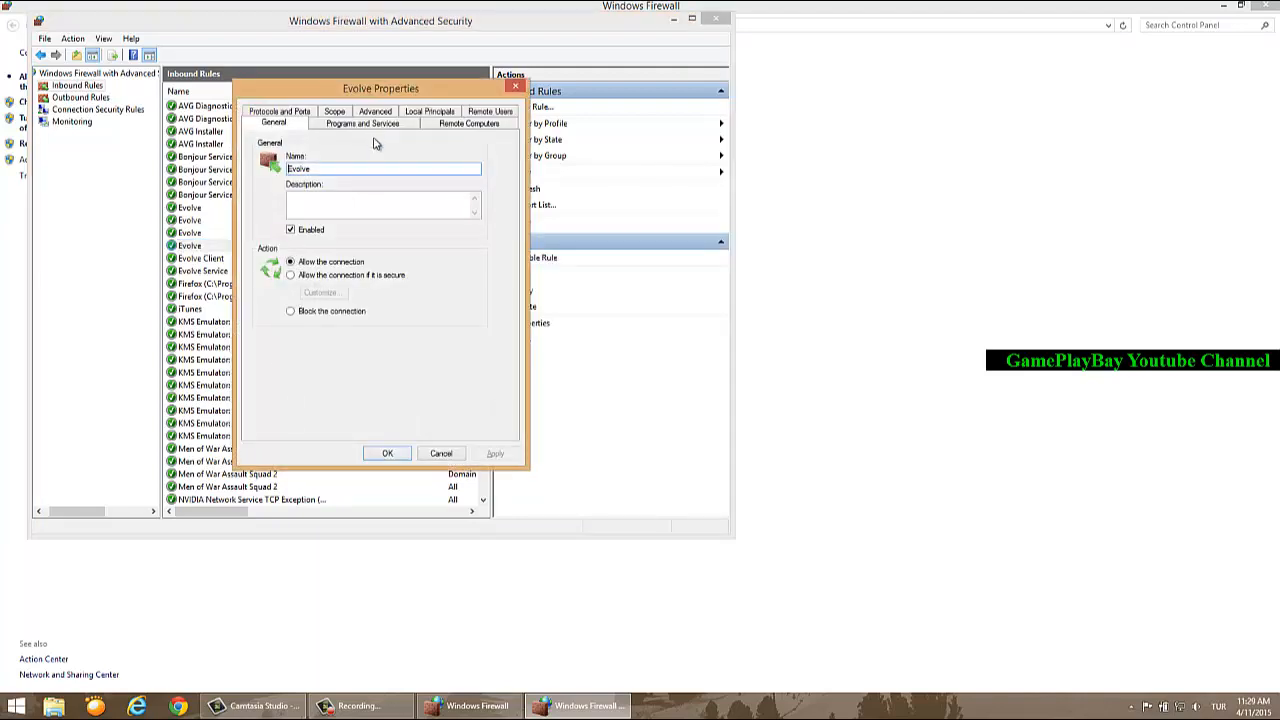
{"action": "left_click", "coordinate": [374, 122]}
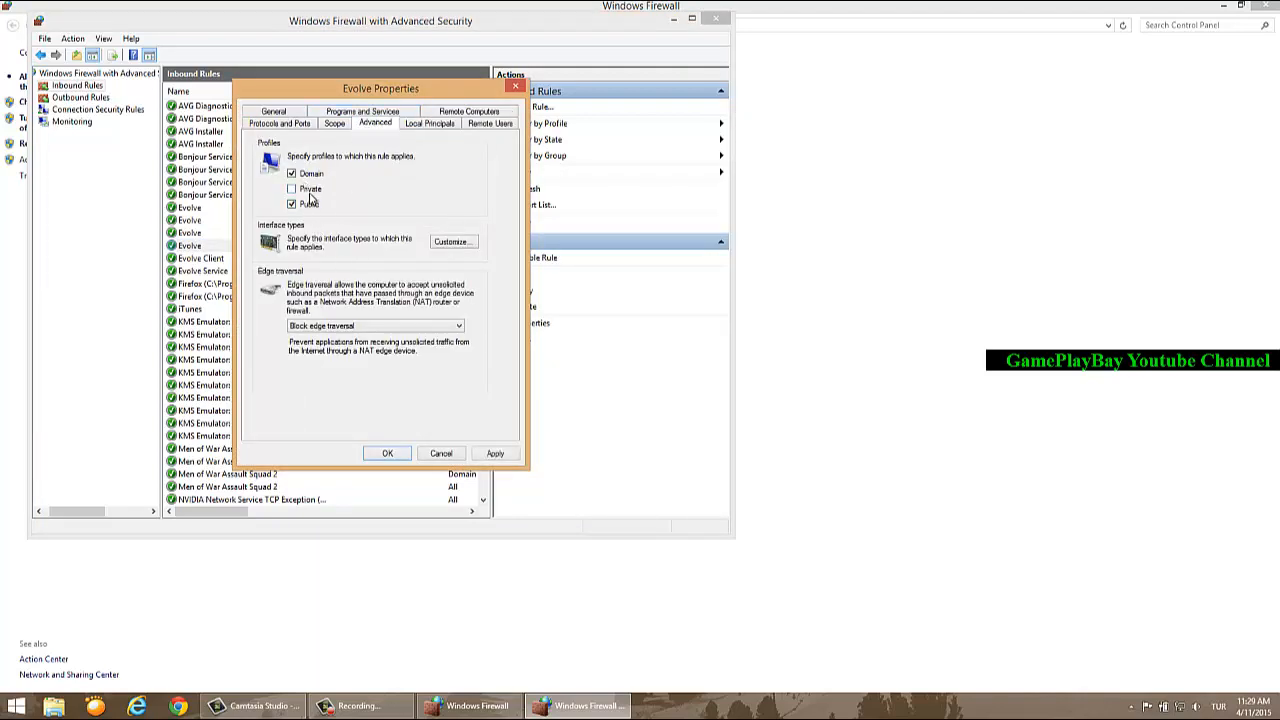
{"action": "left_click", "coordinate": [387, 453]}
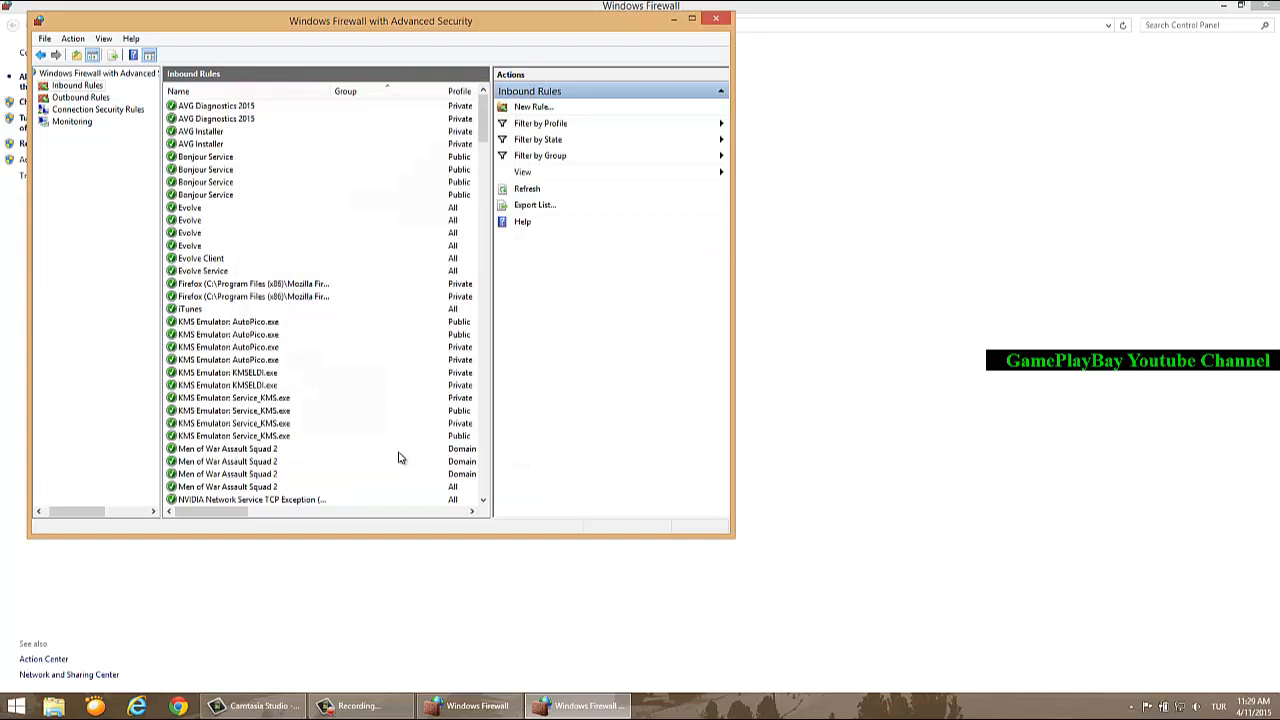
{"action": "mouse_move", "coordinate": [439, 352]}
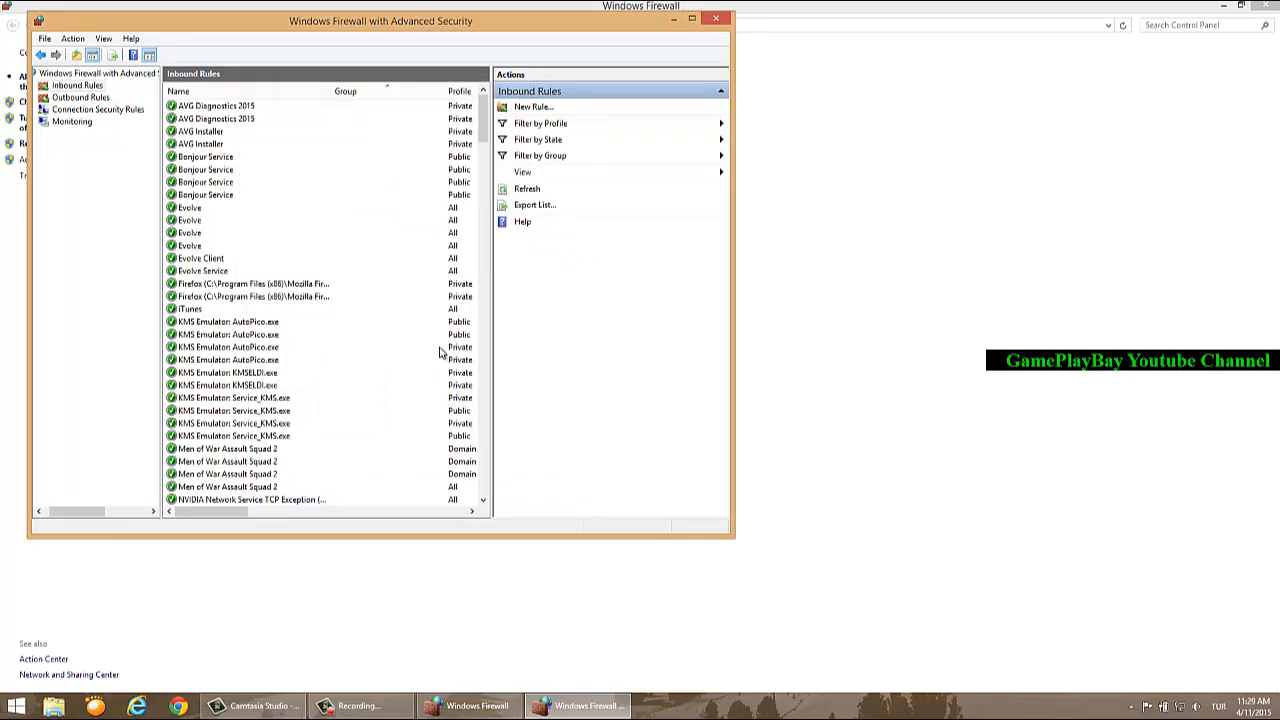
{"action": "mouse_move", "coordinate": [498, 501]}
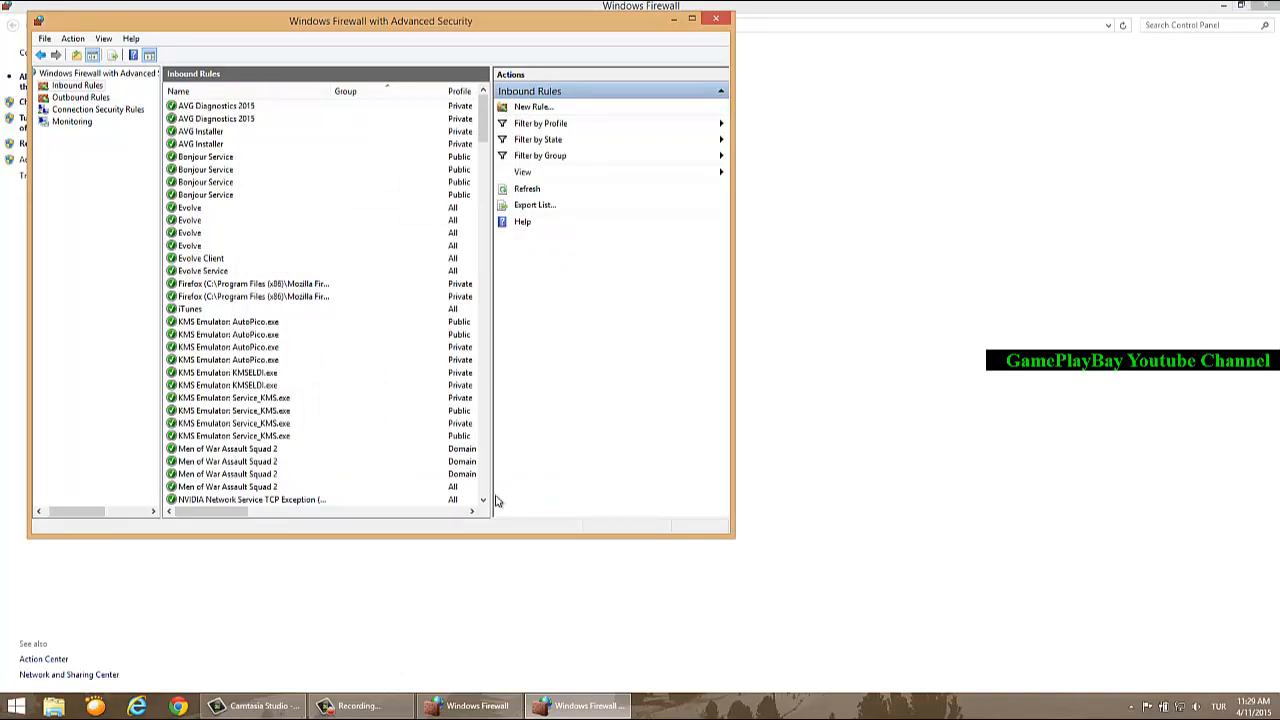
Step: Tick Domain, Private and Public for the Men of War Assault Squad 2 inbound rules
{"action": "scroll", "scroll_direction": "down", "scroll_amount": 3}
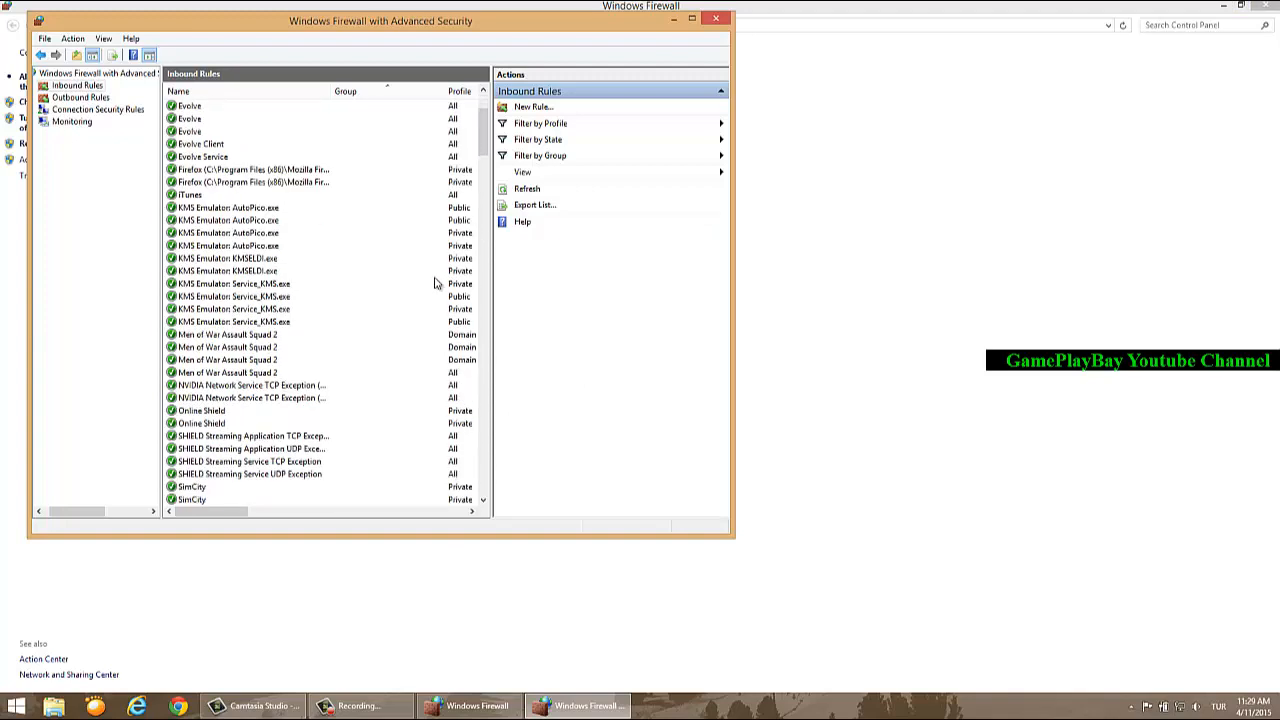
{"action": "mouse_move", "coordinate": [264, 347]}
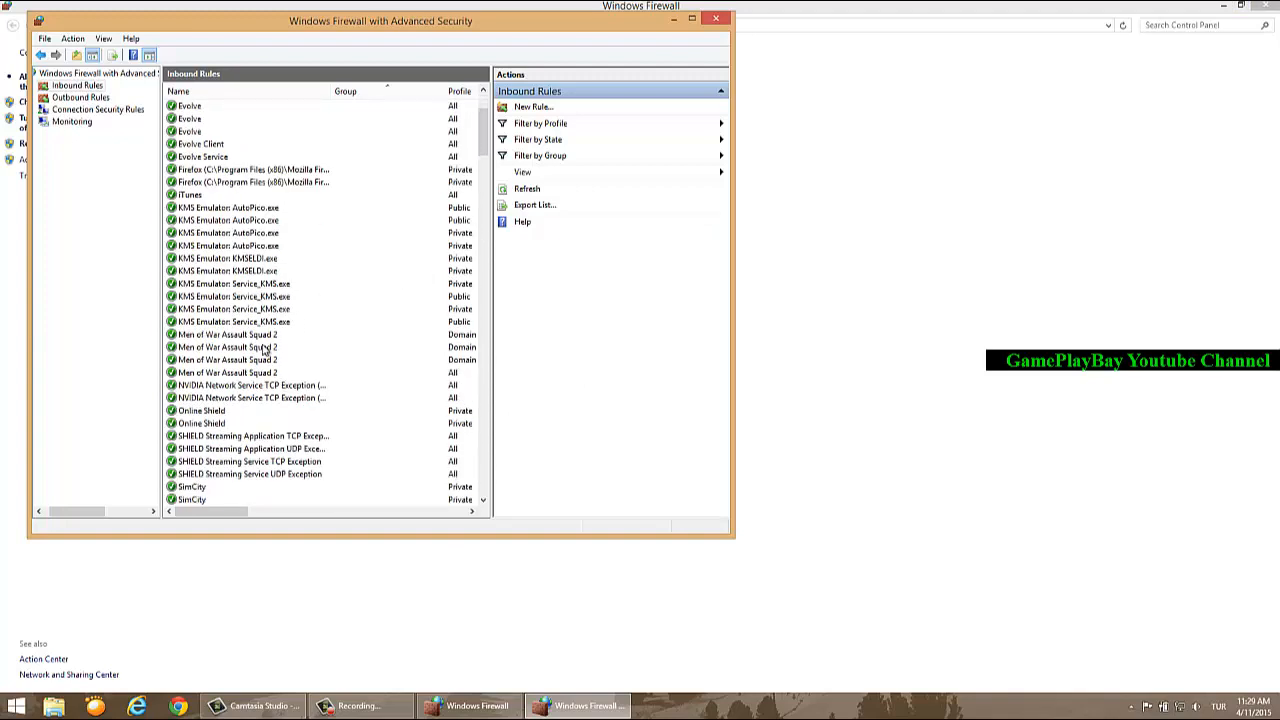
{"action": "double_click", "coordinate": [227, 347]}
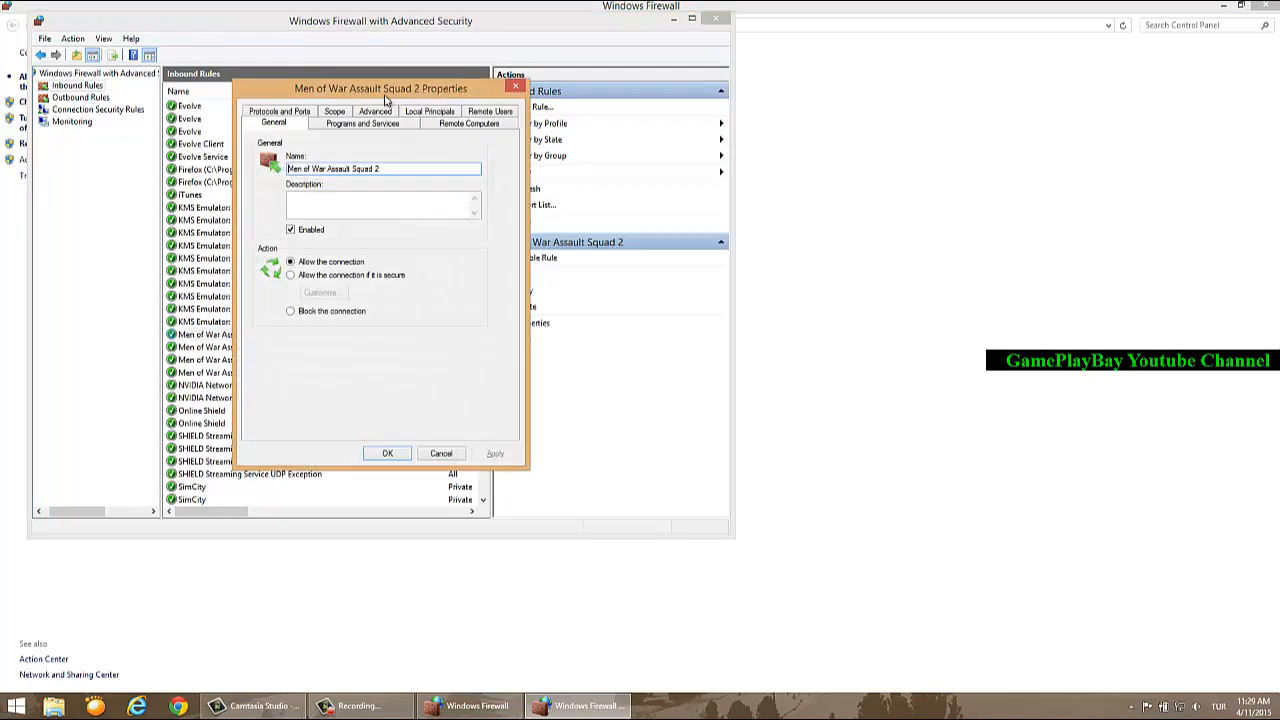
{"action": "left_click", "coordinate": [375, 122]}
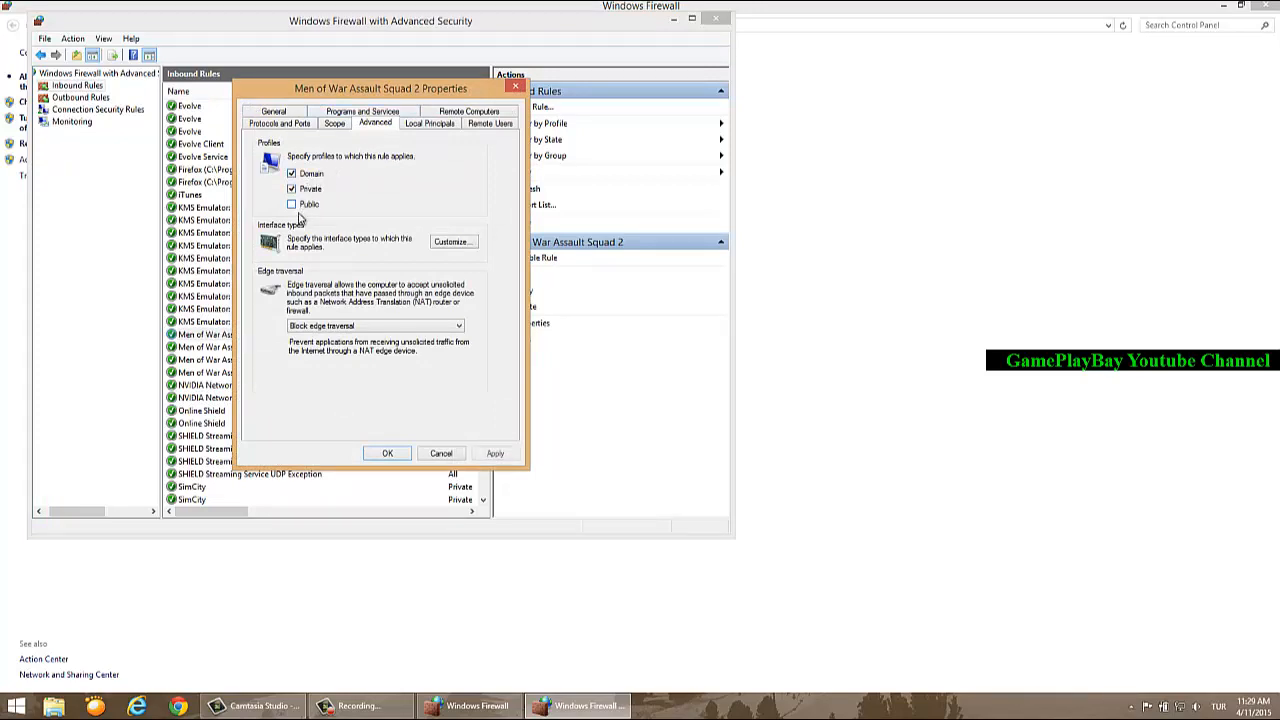
{"action": "left_click", "coordinate": [292, 204]}
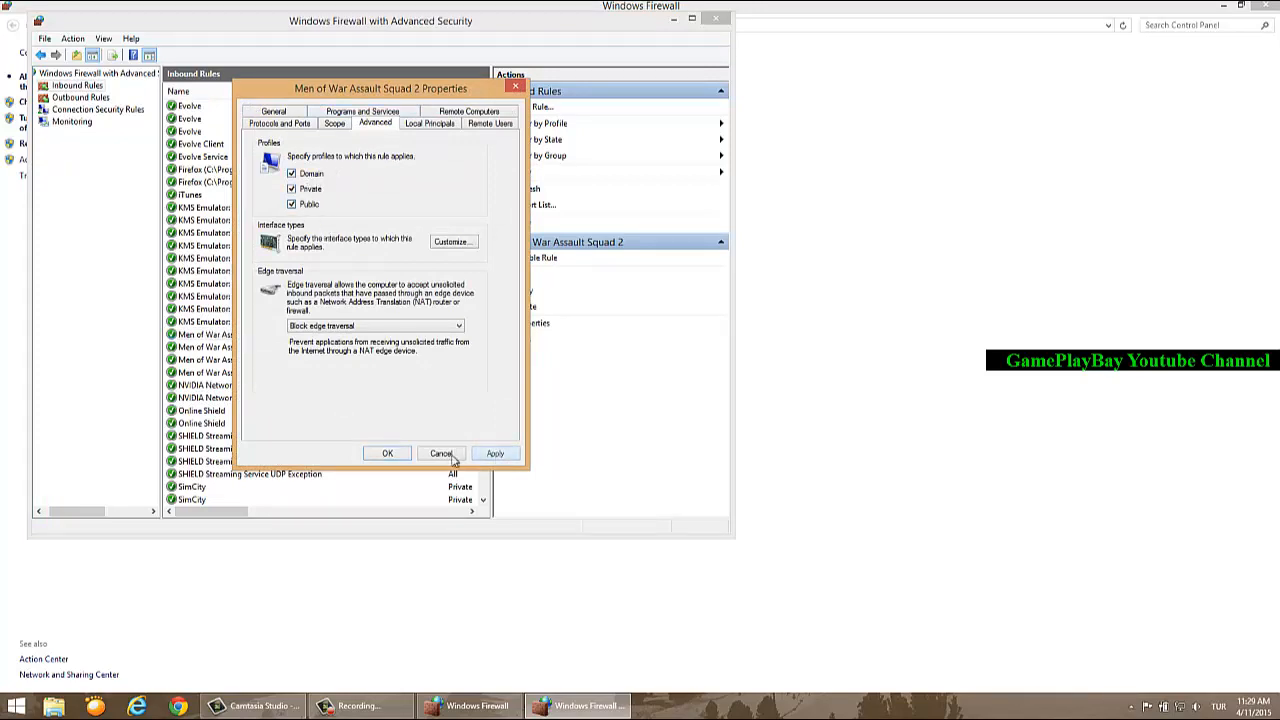
{"action": "left_click", "coordinate": [271, 110]}
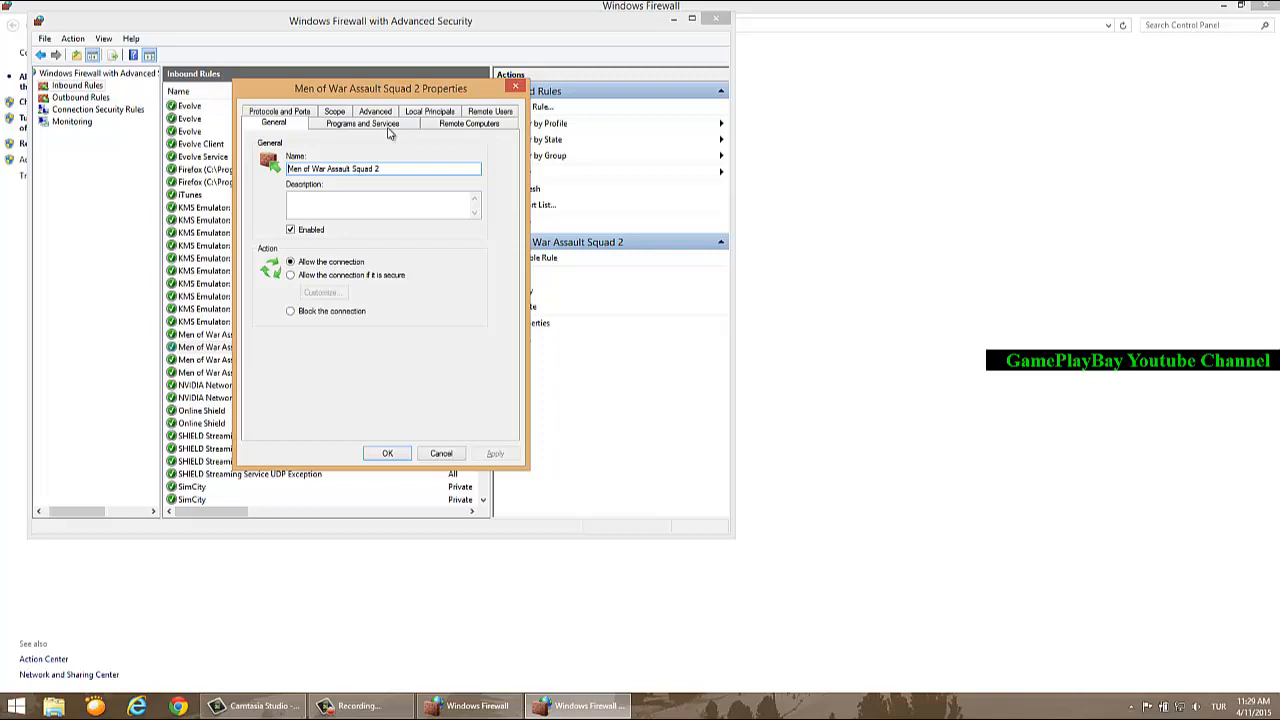
{"action": "left_click", "coordinate": [375, 123]}
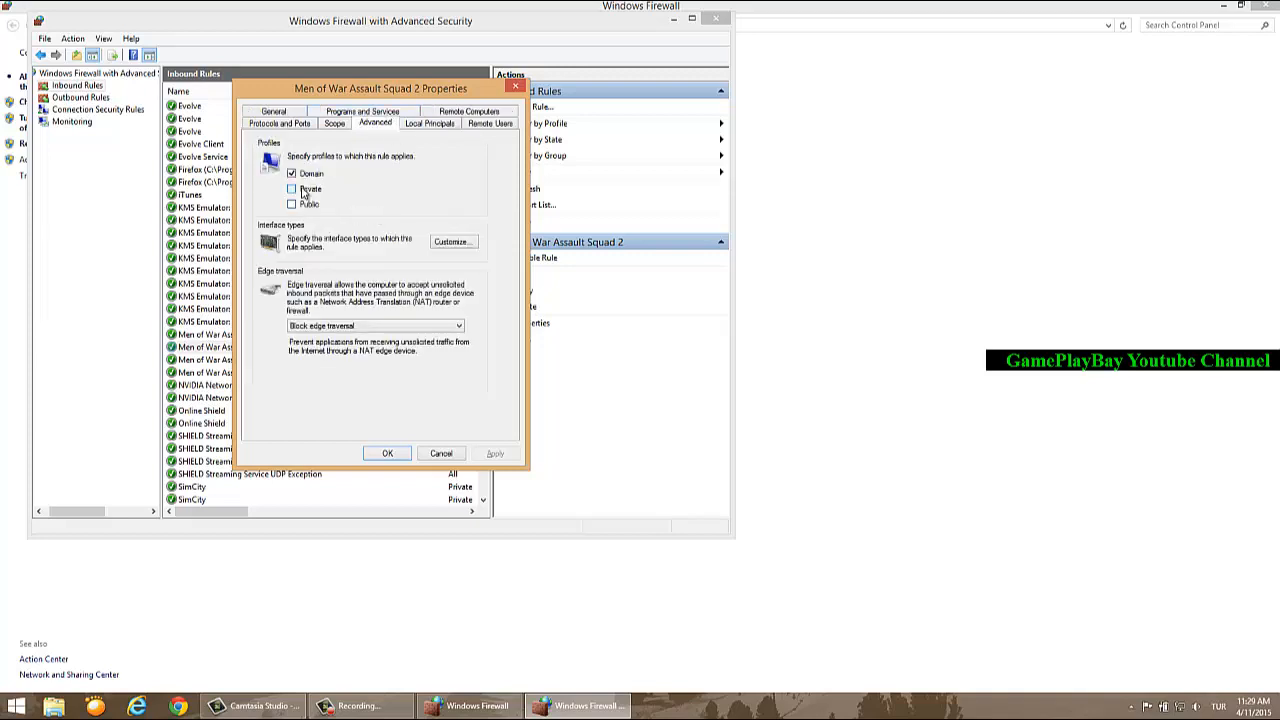
{"action": "left_click", "coordinate": [293, 188]}
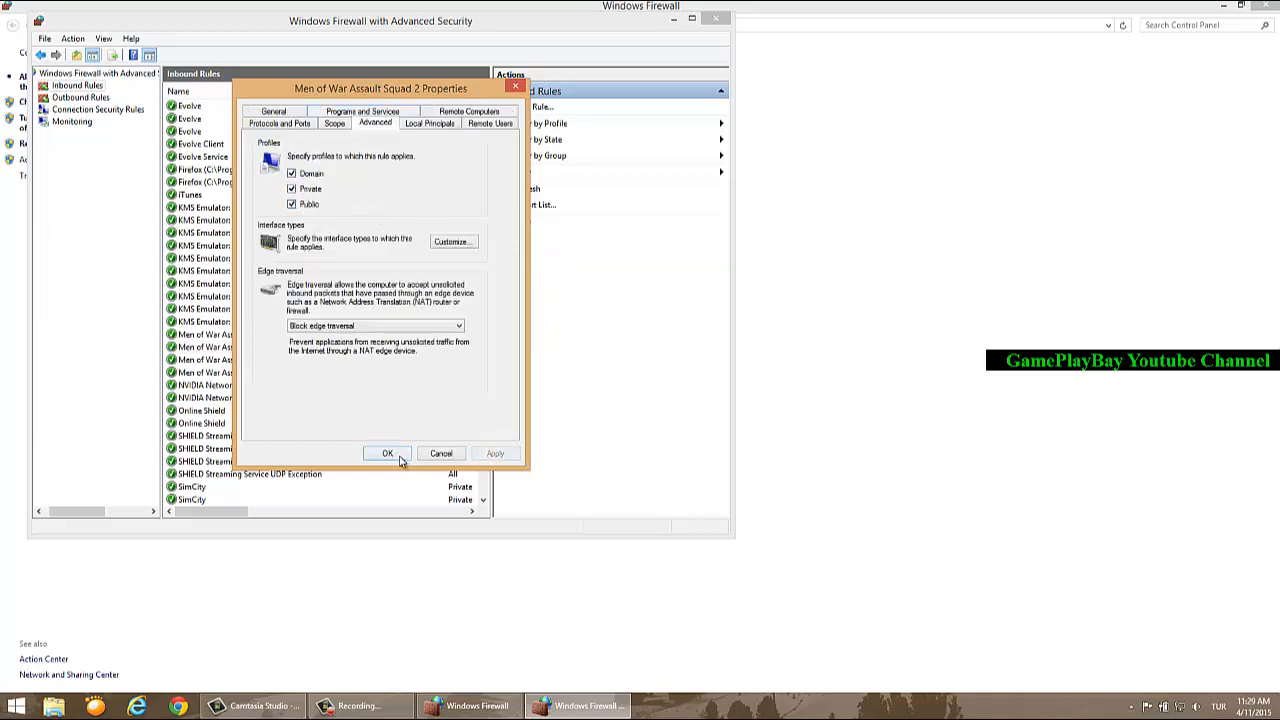
{"action": "left_click", "coordinate": [387, 453]}
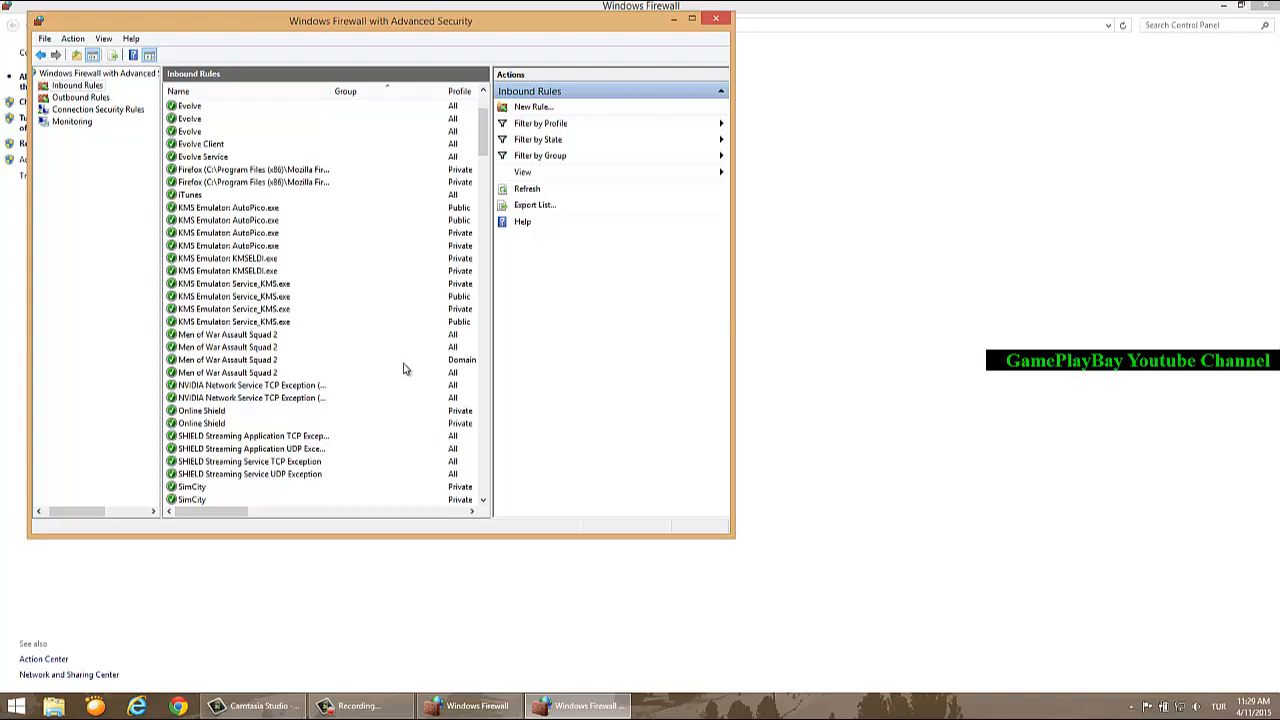
{"action": "double_click", "coordinate": [228, 359]}
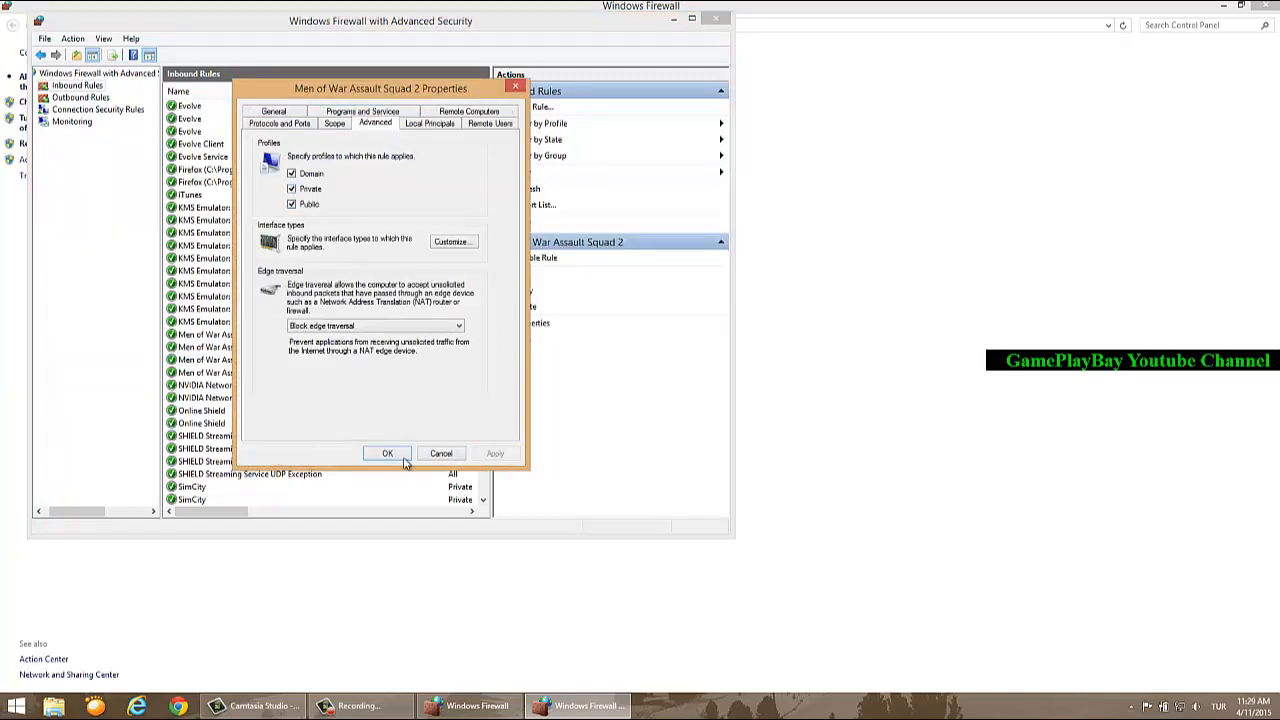
{"action": "left_click", "coordinate": [387, 453]}
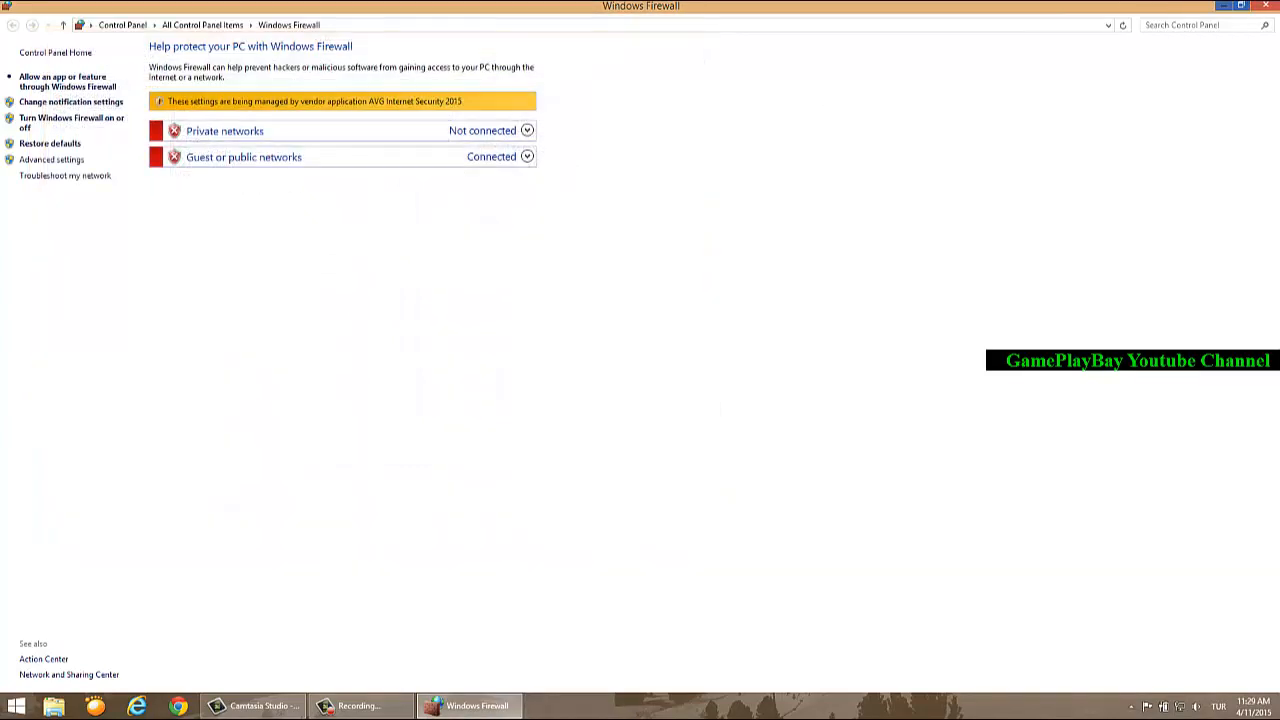
Step: Close the Windows Firewall control panel
{"action": "left_click", "coordinate": [1265, 7]}
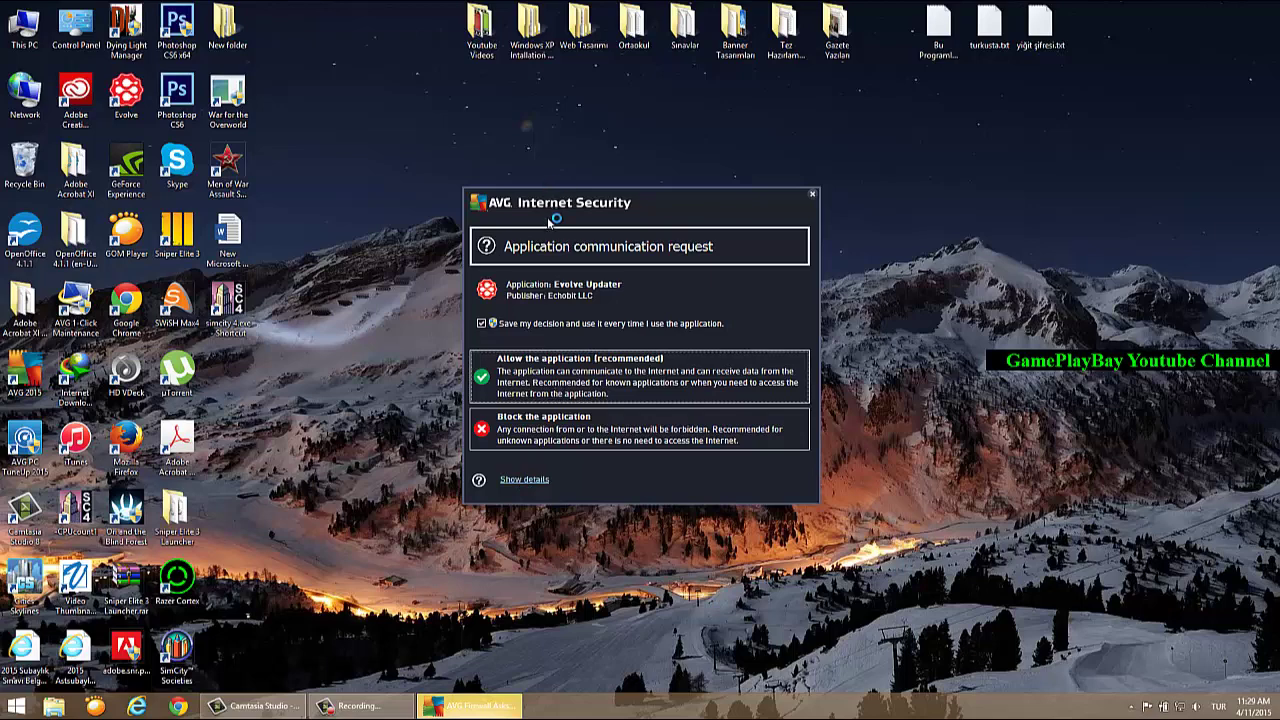
{"action": "mouse_move", "coordinate": [643, 196]}
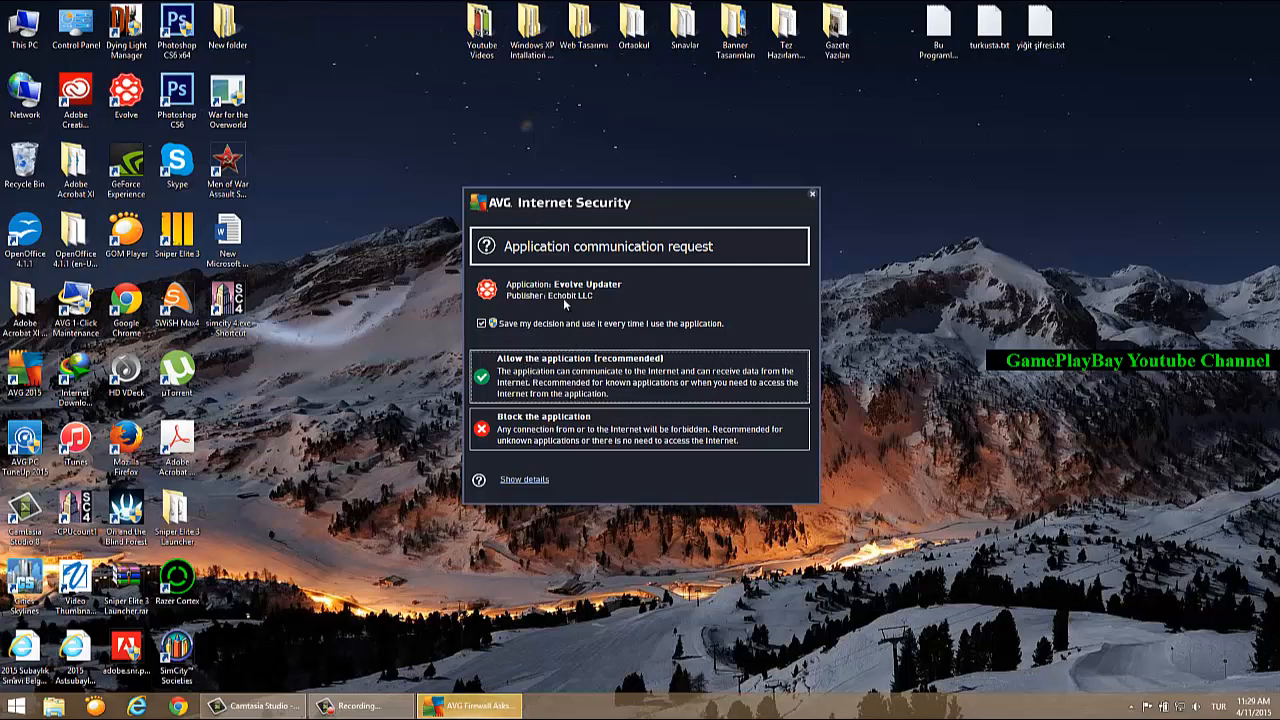
{"action": "mouse_move", "coordinate": [553, 302]}
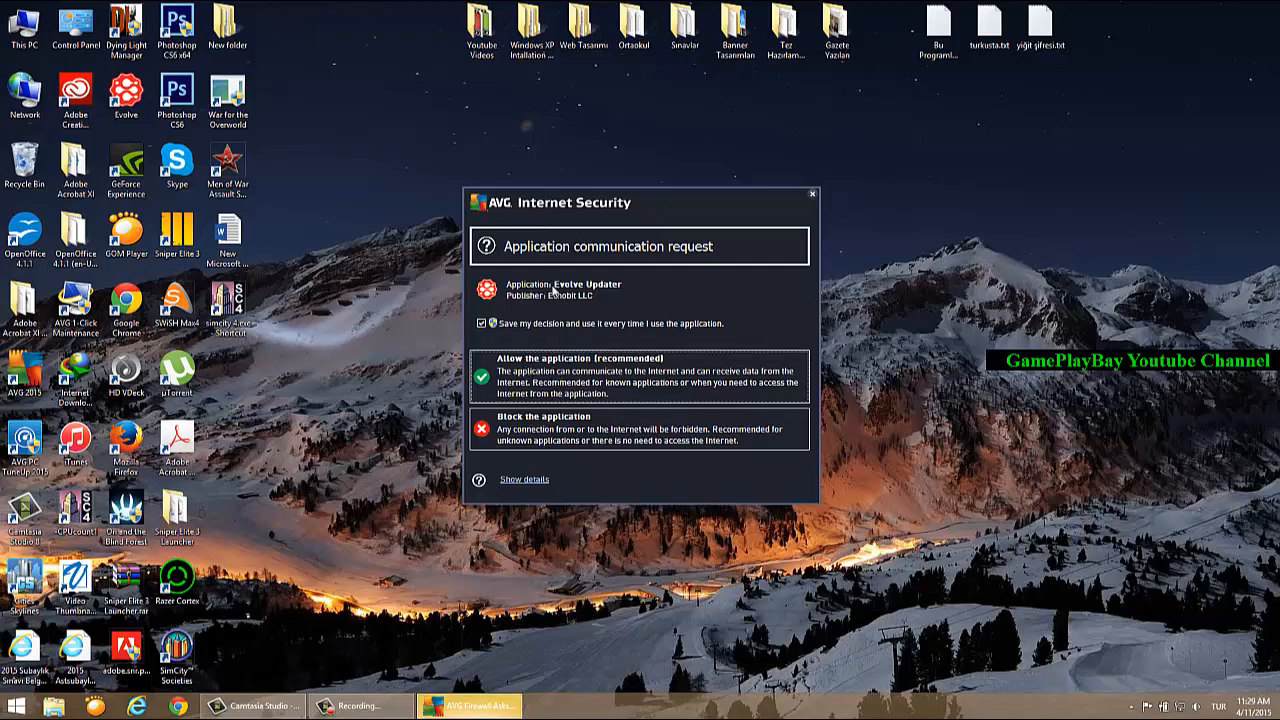
{"action": "mouse_move", "coordinate": [575, 382]}
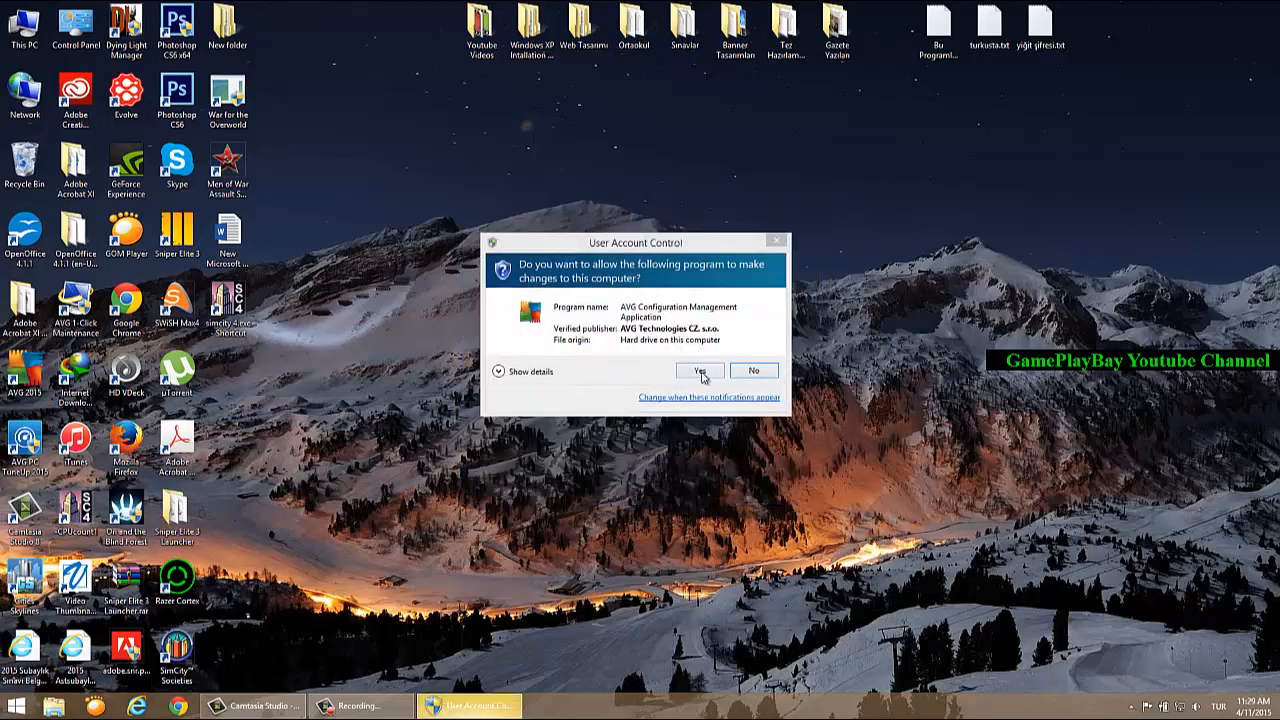
Step: Approve the User Account Control prompt and log in to Evolve
{"action": "left_click", "coordinate": [699, 370]}
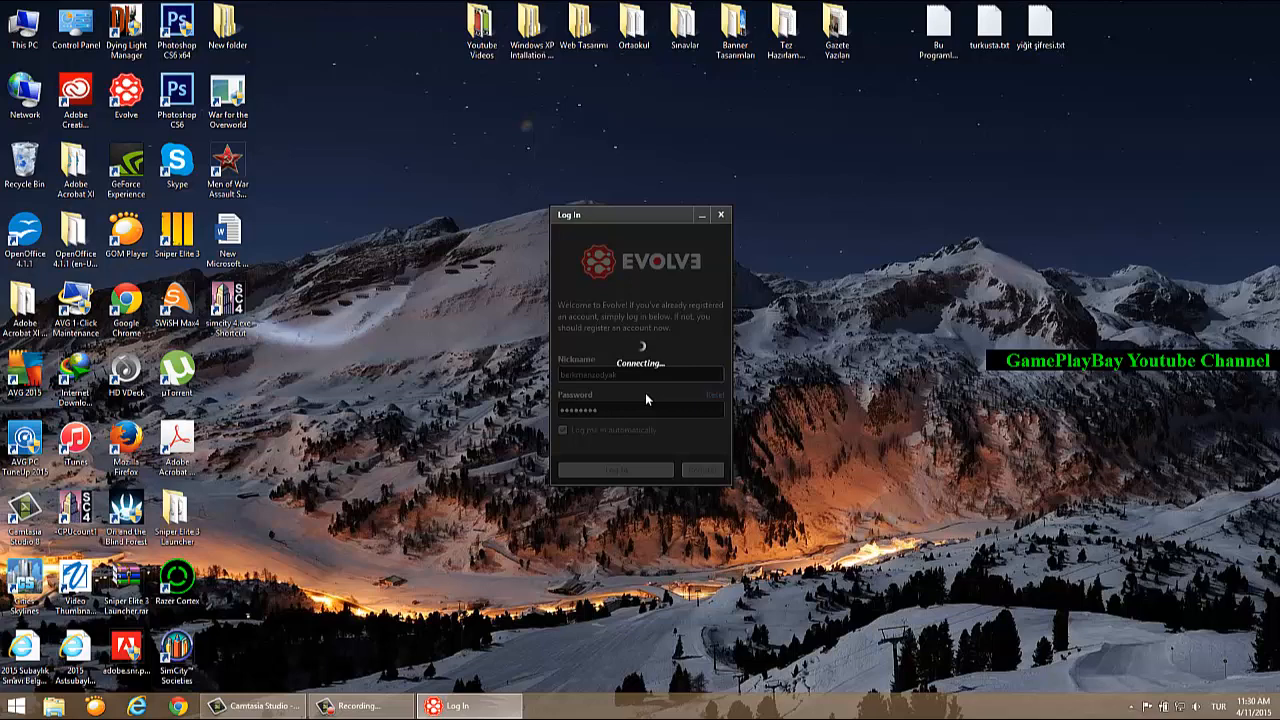
{"action": "left_click", "coordinate": [617, 469]}
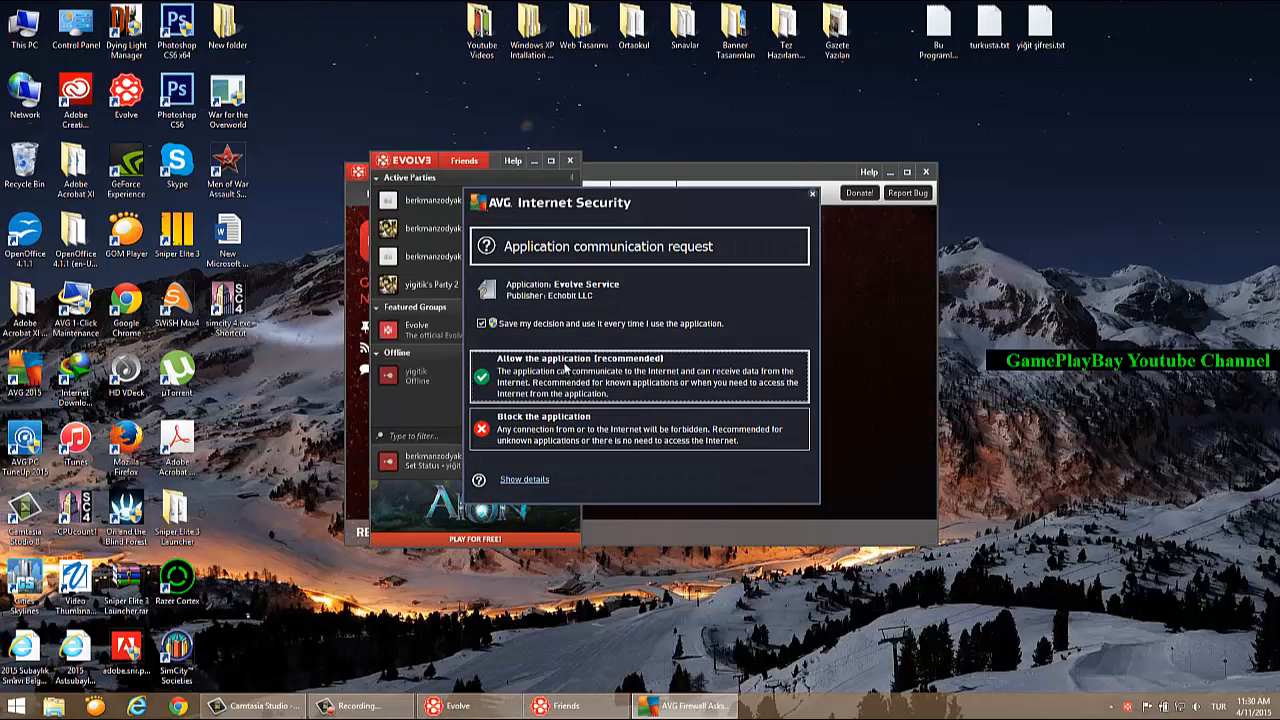
Step: Allow Evolve Service in AVG and create Party 4 from the Evolve menu
{"action": "left_click", "coordinate": [639, 374]}
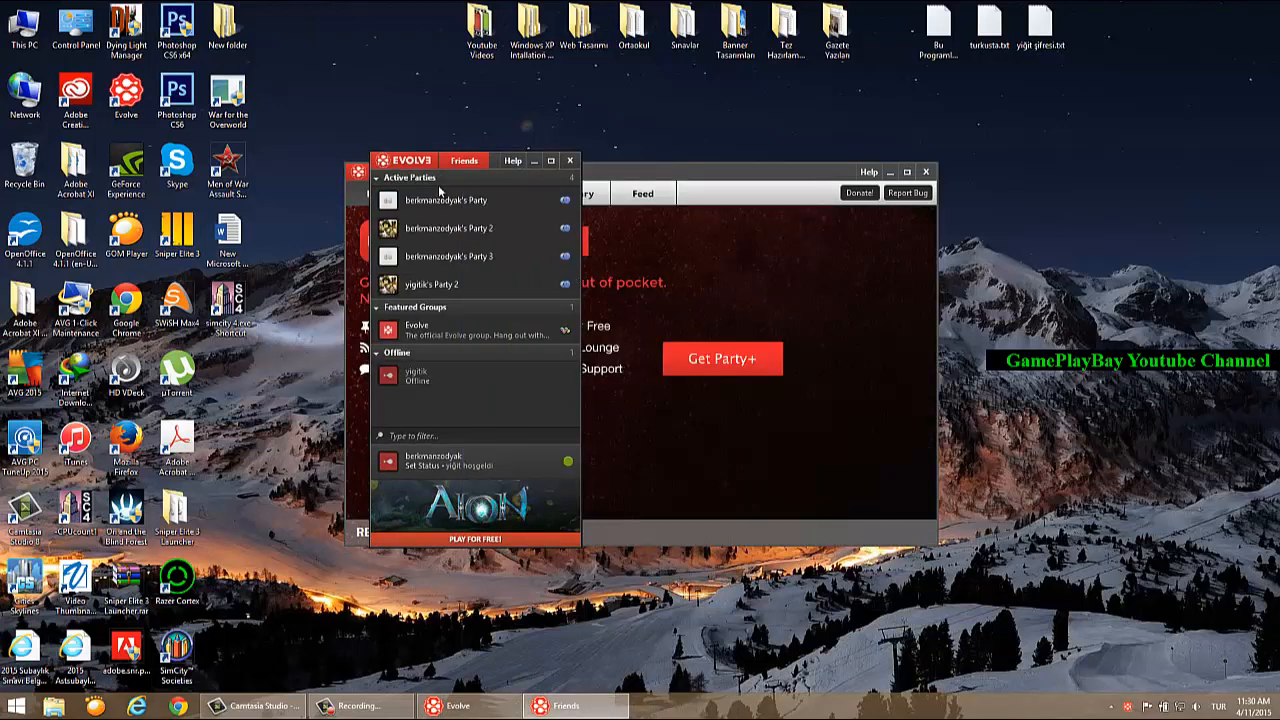
{"action": "mouse_move", "coordinate": [464, 207]}
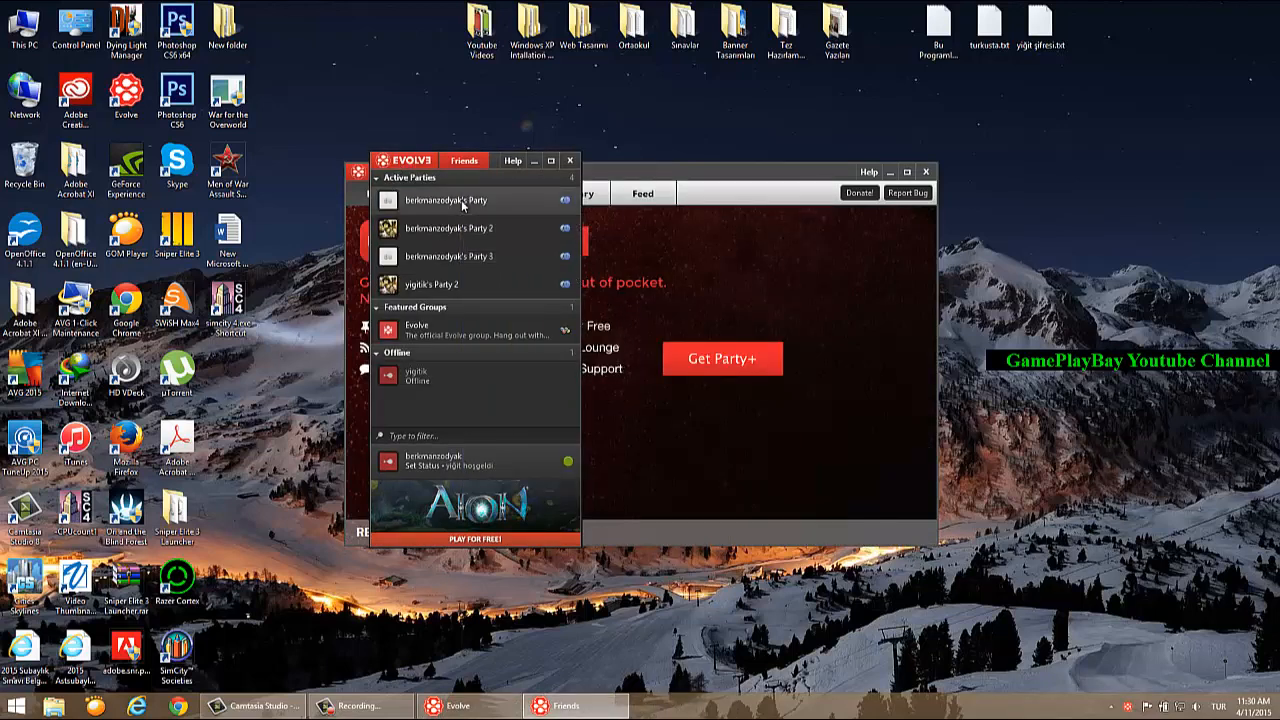
{"action": "left_click", "coordinate": [464, 161]}
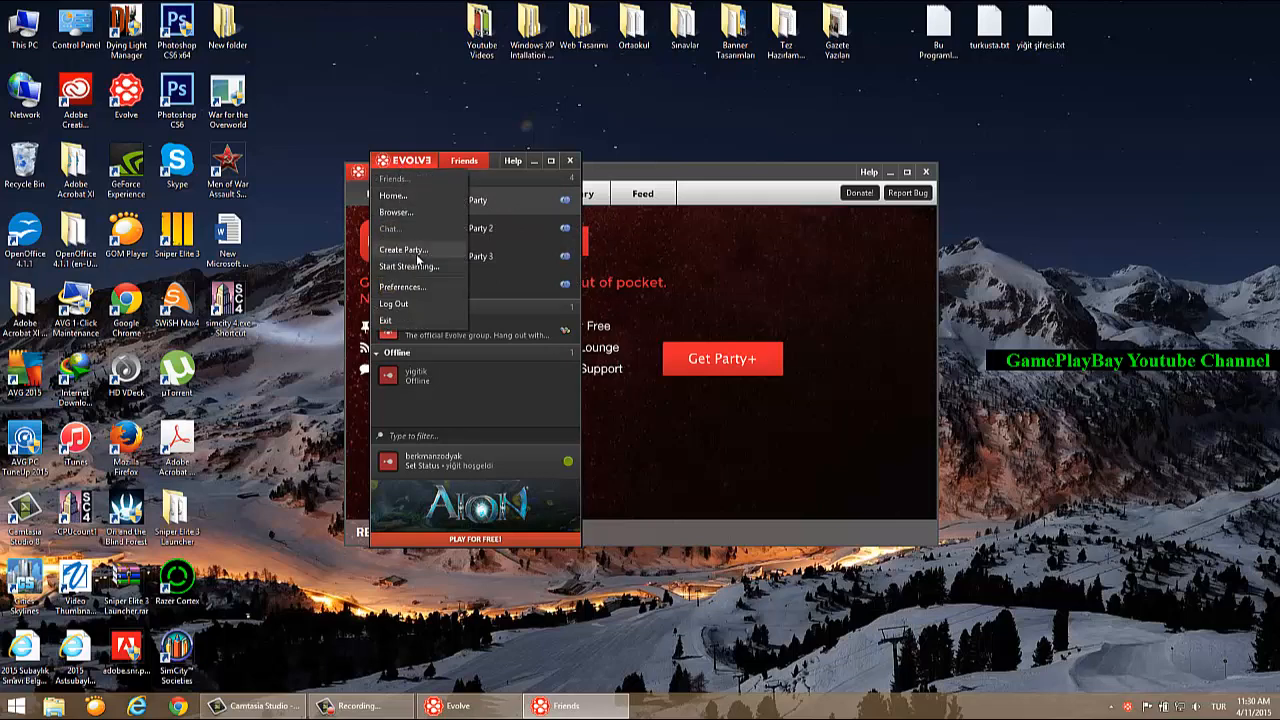
{"action": "left_click", "coordinate": [403, 249]}
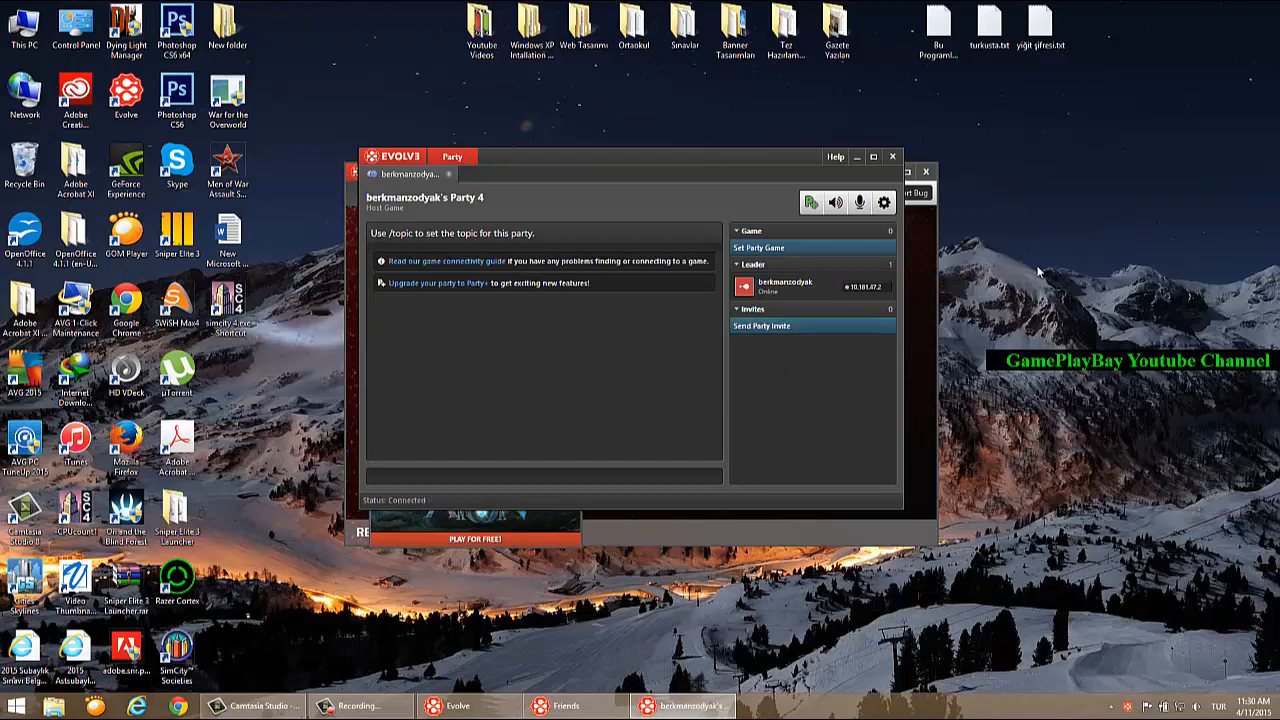
{"action": "mouse_move", "coordinate": [872, 293]}
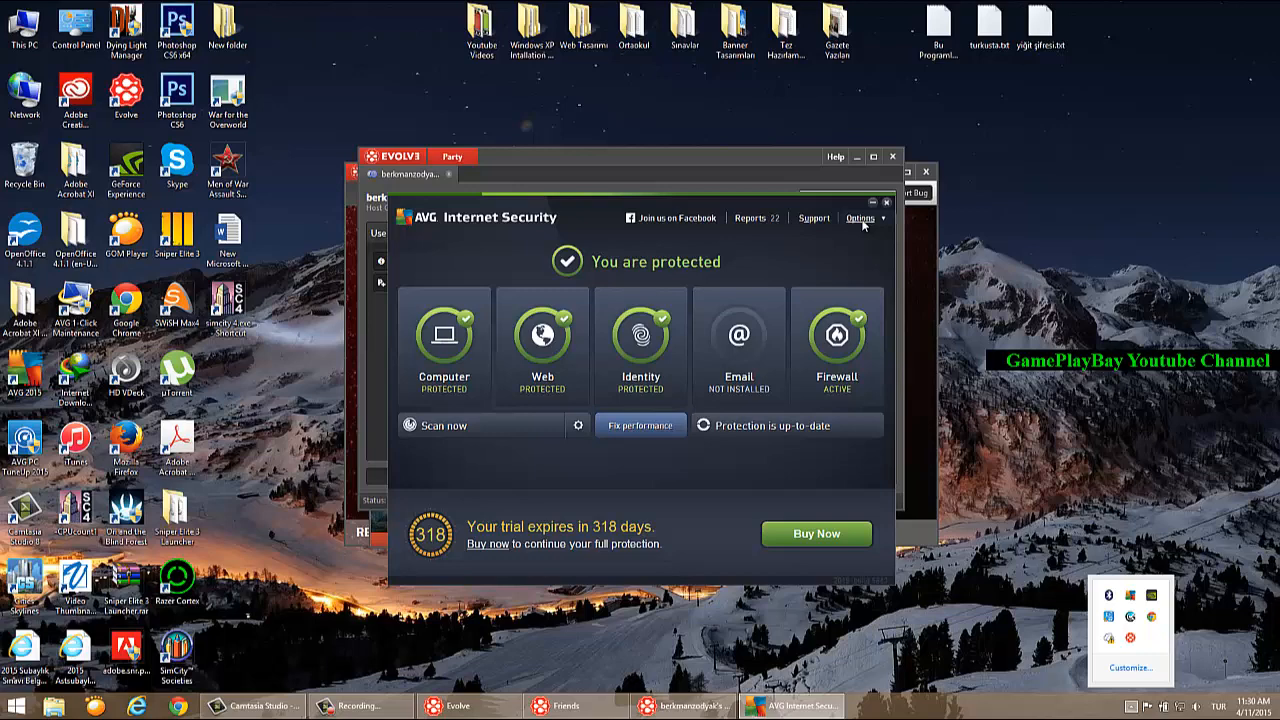
Step: Open AVG's Firewall settings through the Options menu
{"action": "left_click", "coordinate": [862, 218]}
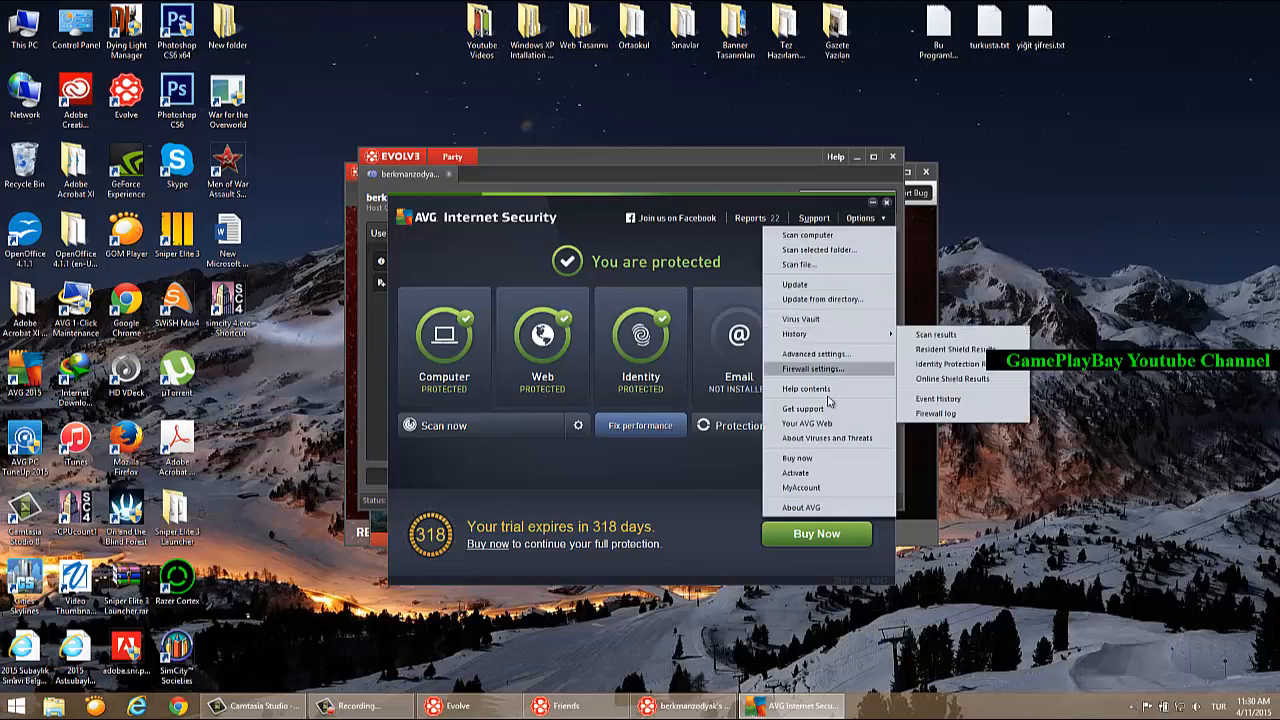
{"action": "left_click", "coordinate": [807, 368]}
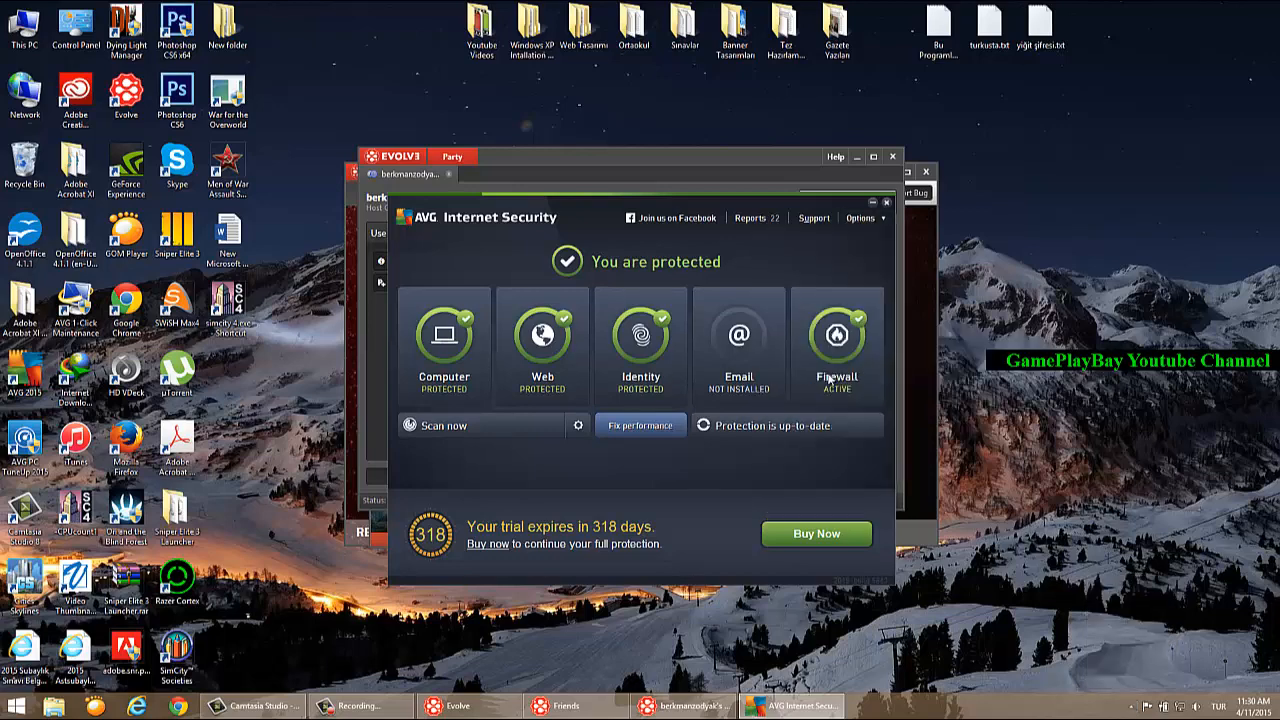
{"action": "left_click", "coordinate": [834, 345]}
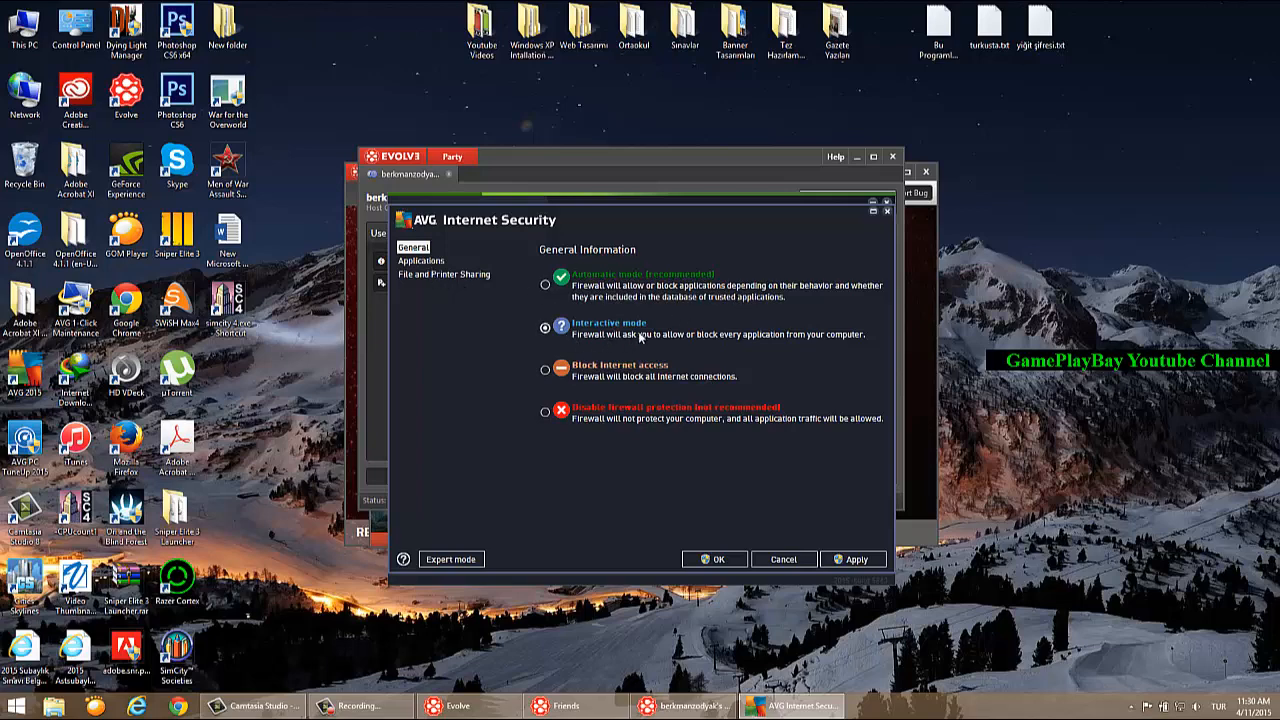
{"action": "mouse_move", "coordinate": [613, 352]}
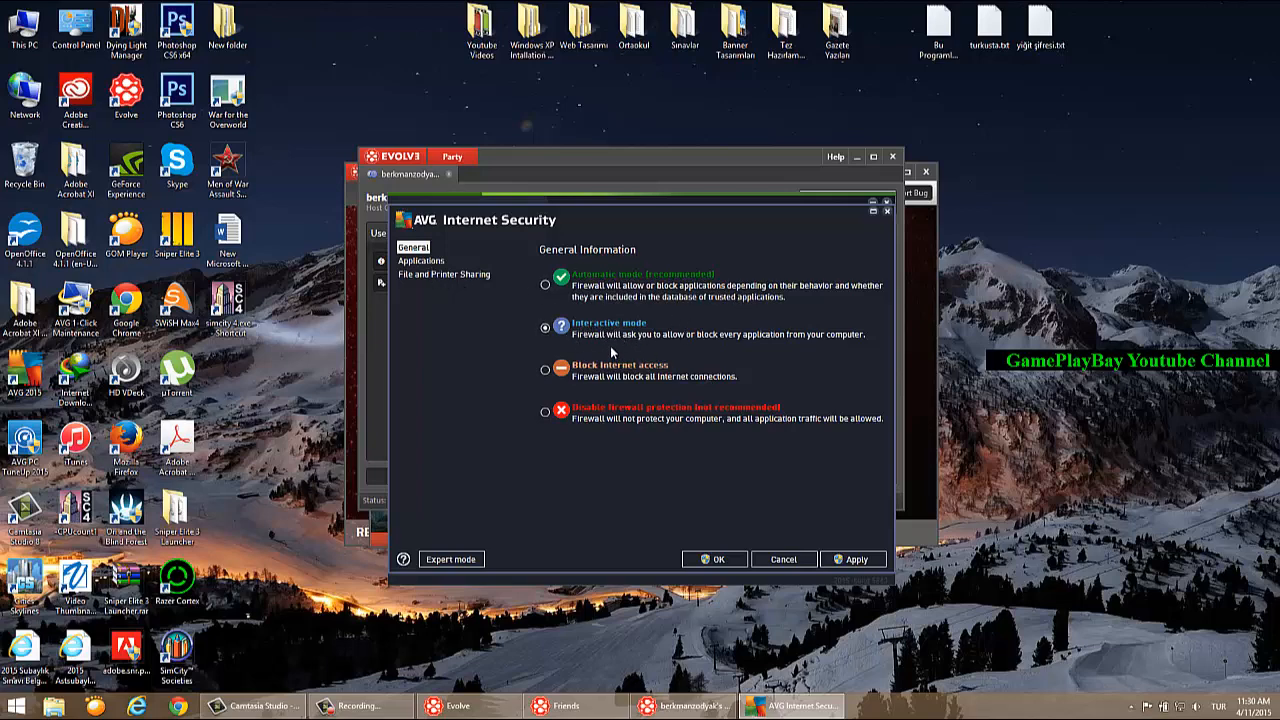
{"action": "mouse_move", "coordinate": [654, 372]}
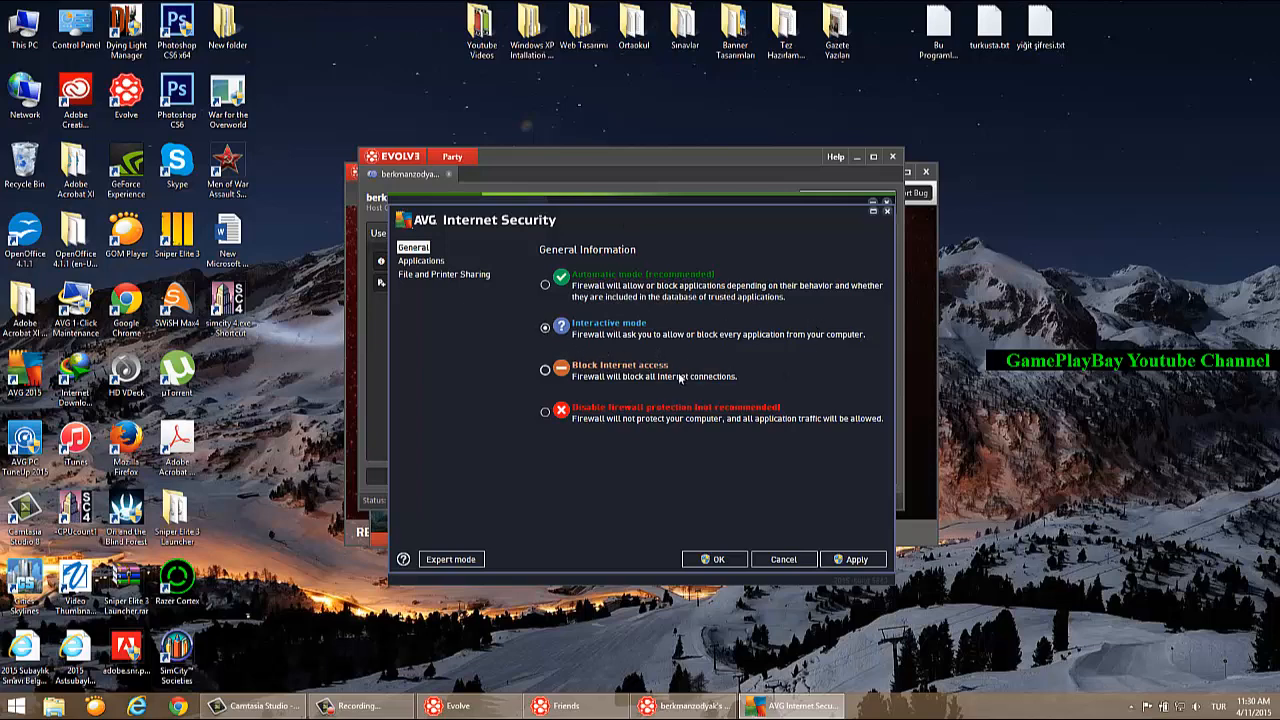
{"action": "mouse_move", "coordinate": [524, 353]}
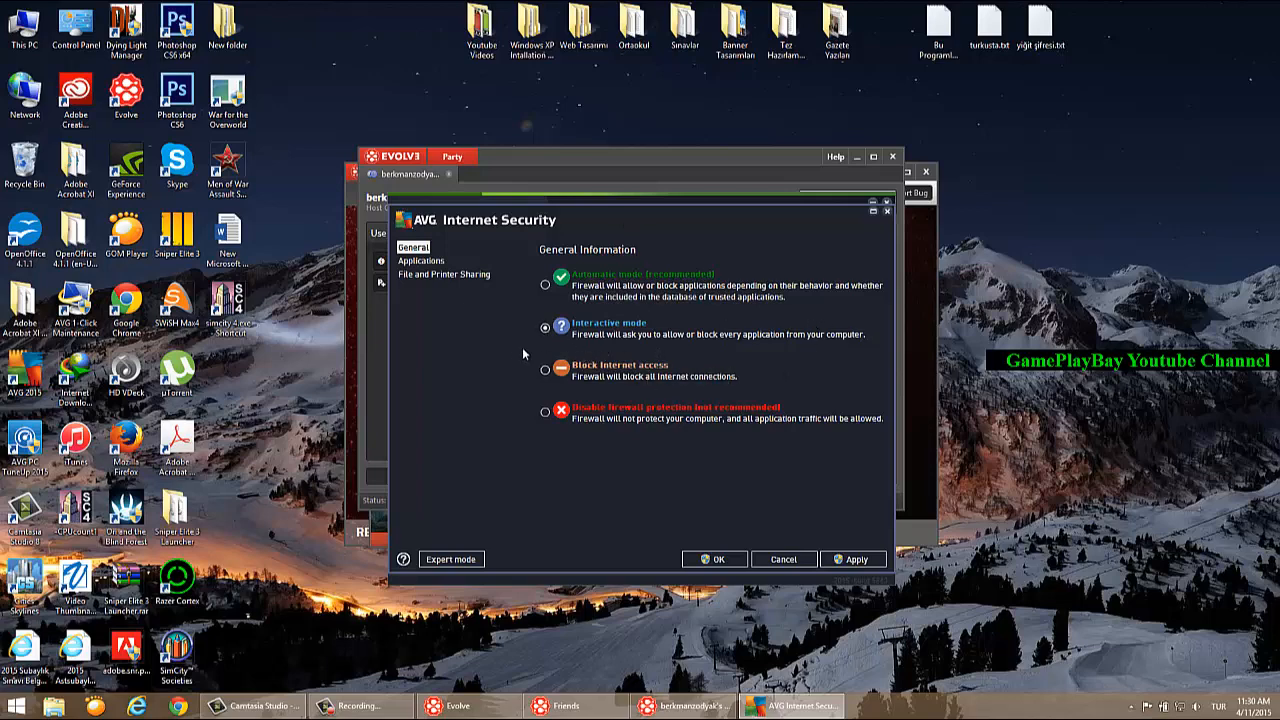
{"action": "mouse_move", "coordinate": [758, 365]}
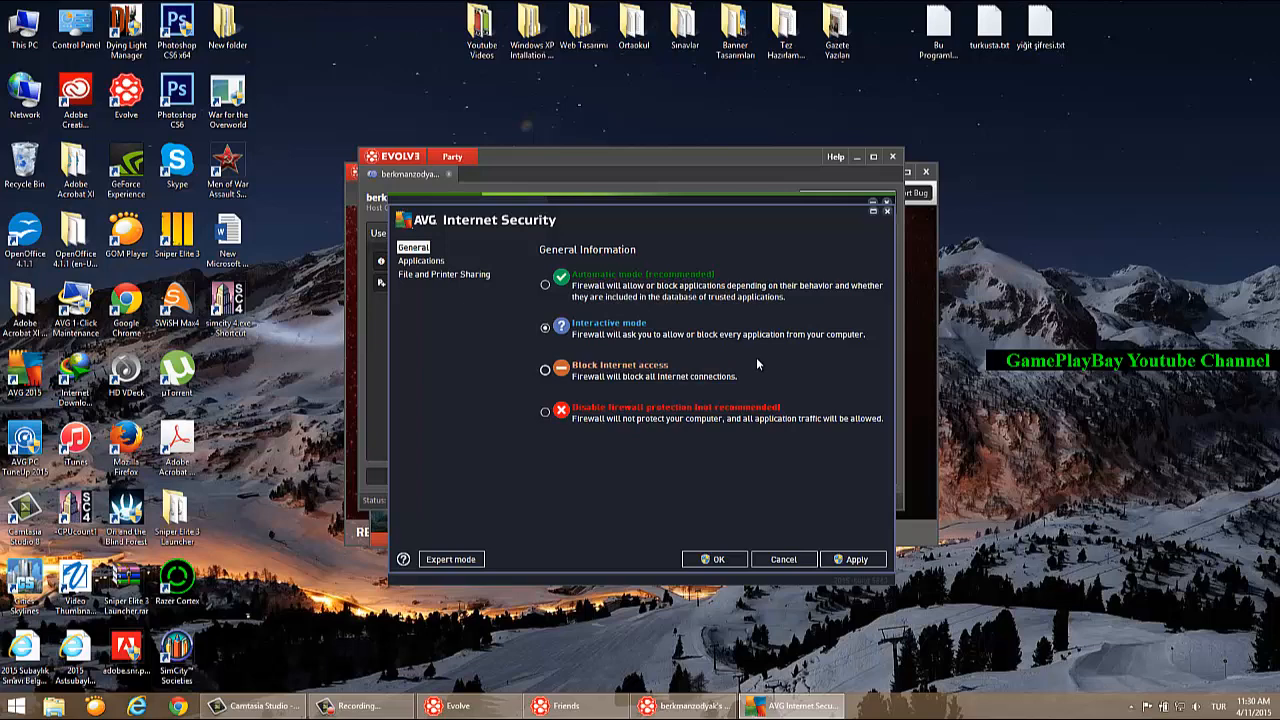
{"action": "mouse_move", "coordinate": [430, 265]}
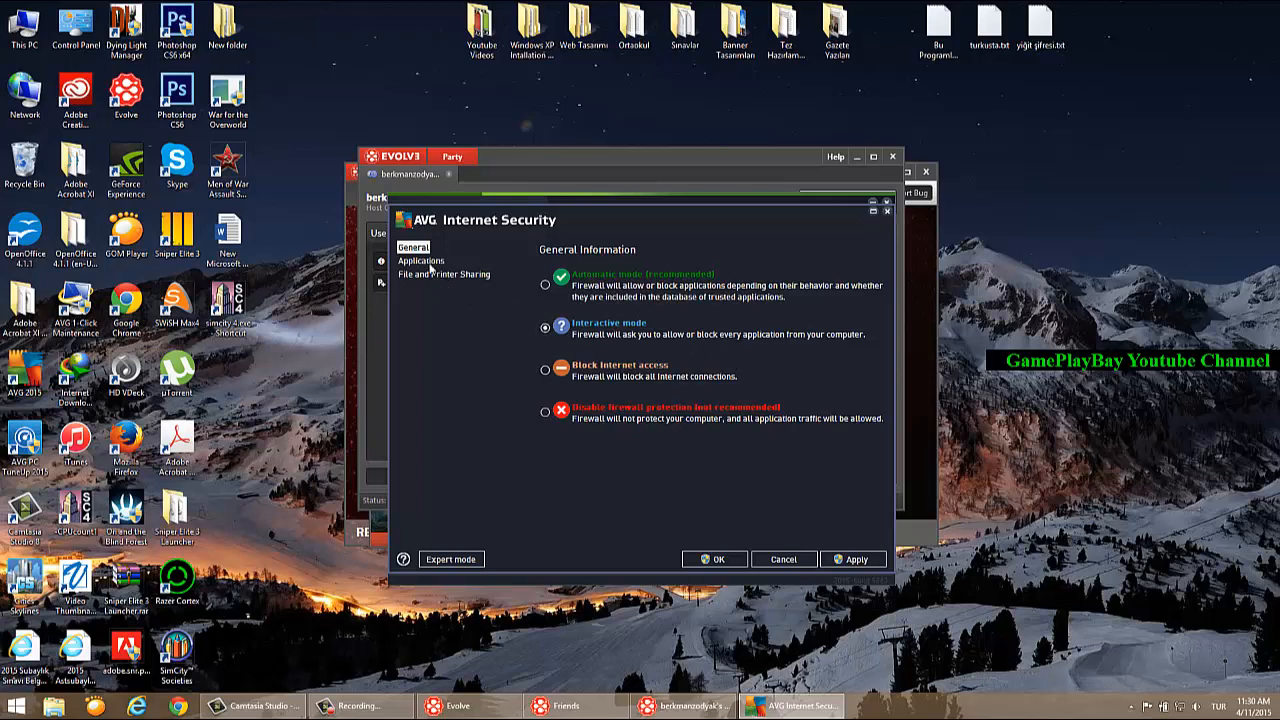
Step: Show AVG's firewall Applications list and scroll to the Evolve entries set to Allow
{"action": "left_click", "coordinate": [421, 260]}
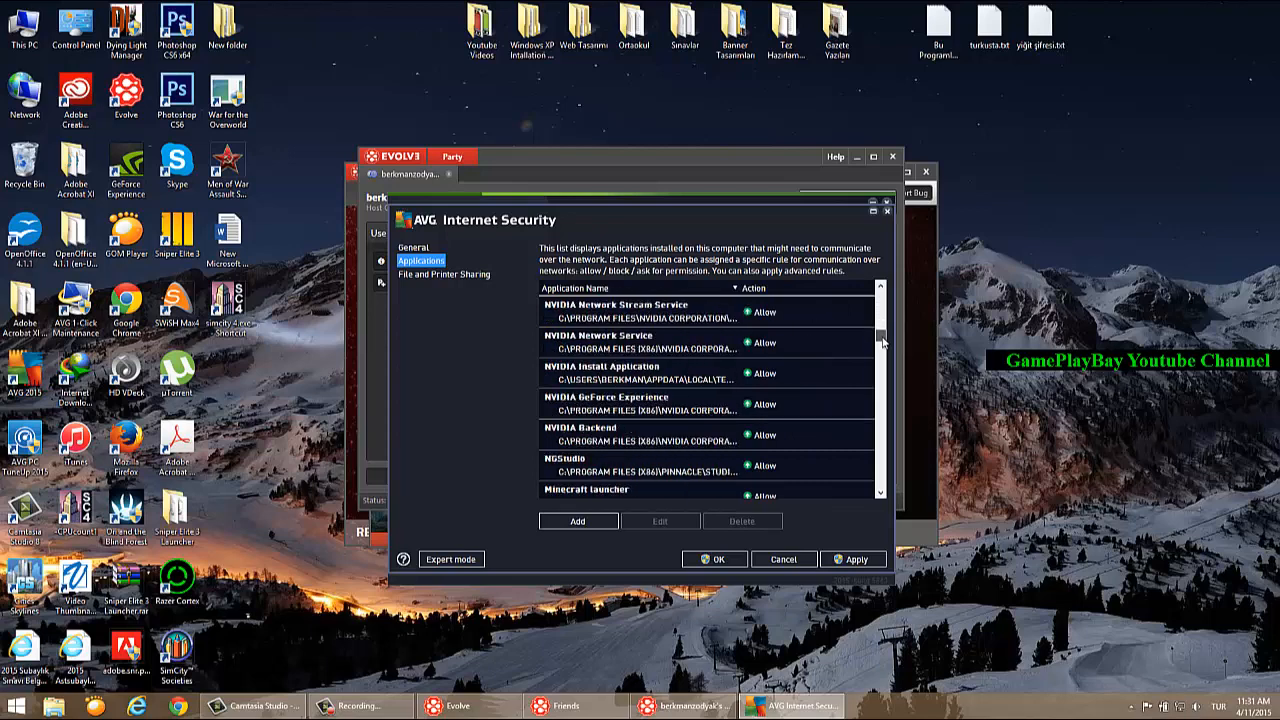
{"action": "scroll", "scroll_direction": "down", "scroll_amount": 3}
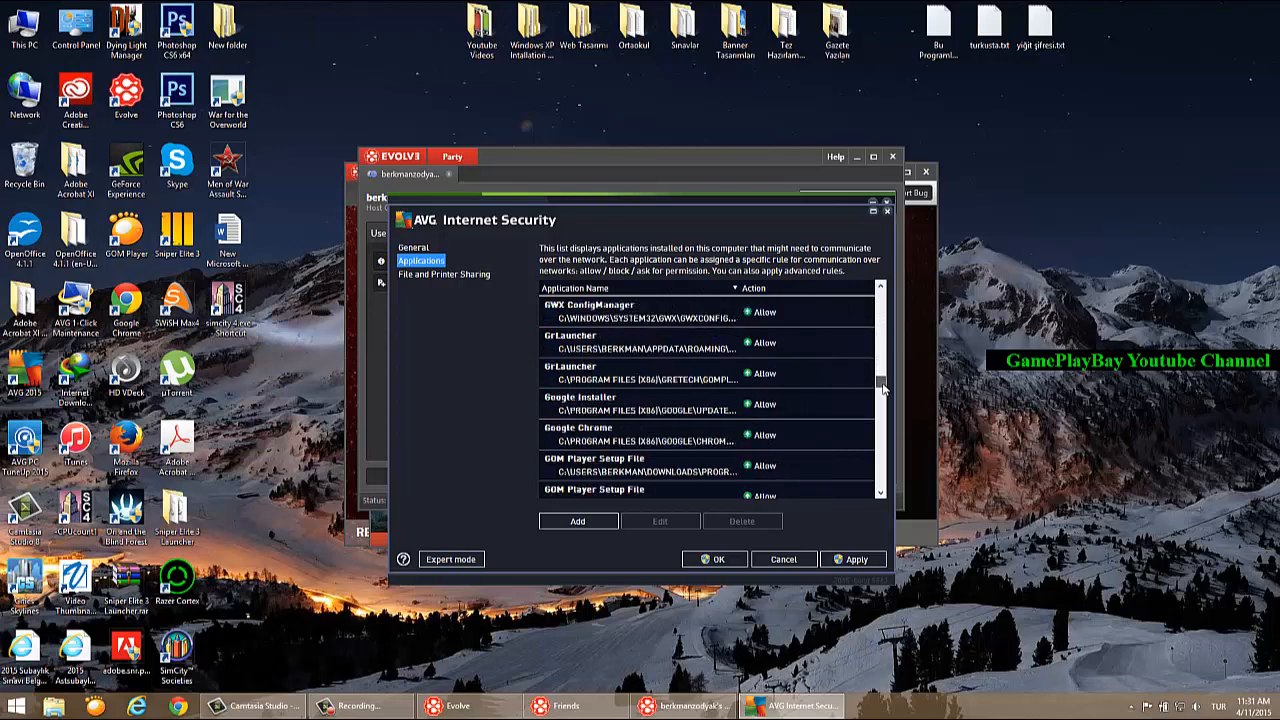
{"action": "scroll", "scroll_direction": "down", "scroll_amount": 3}
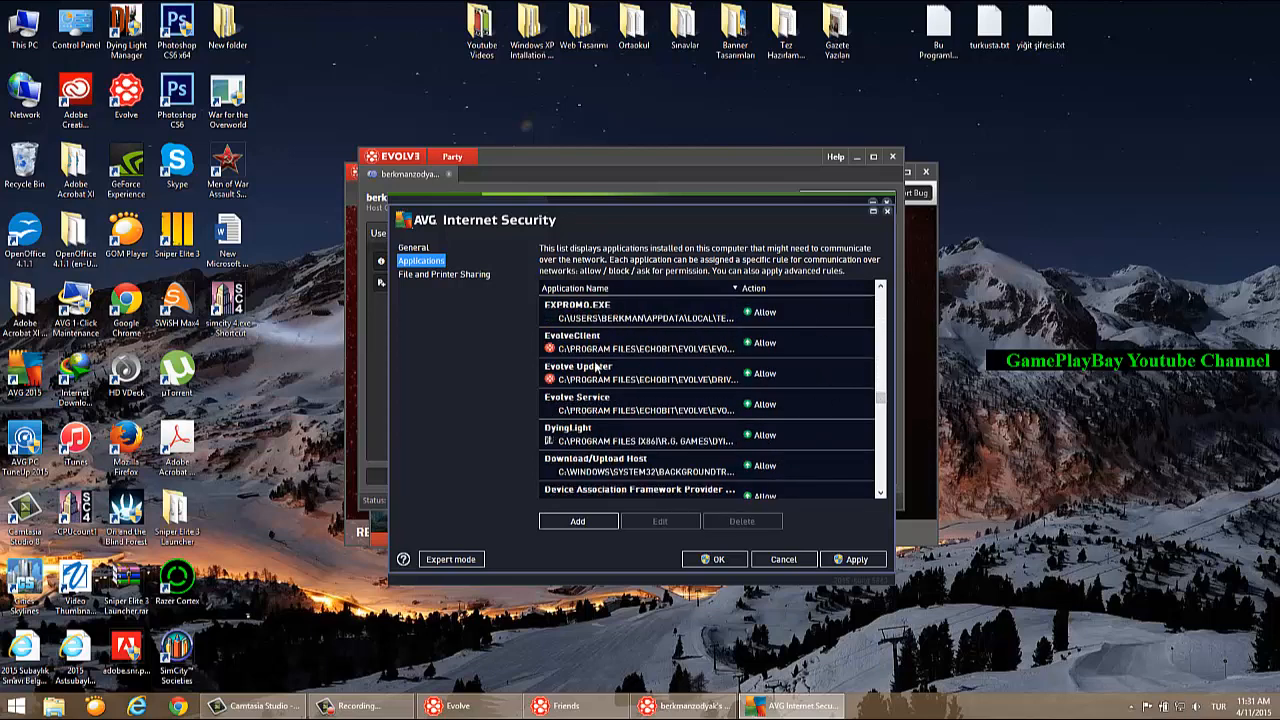
{"action": "mouse_move", "coordinate": [690, 348]}
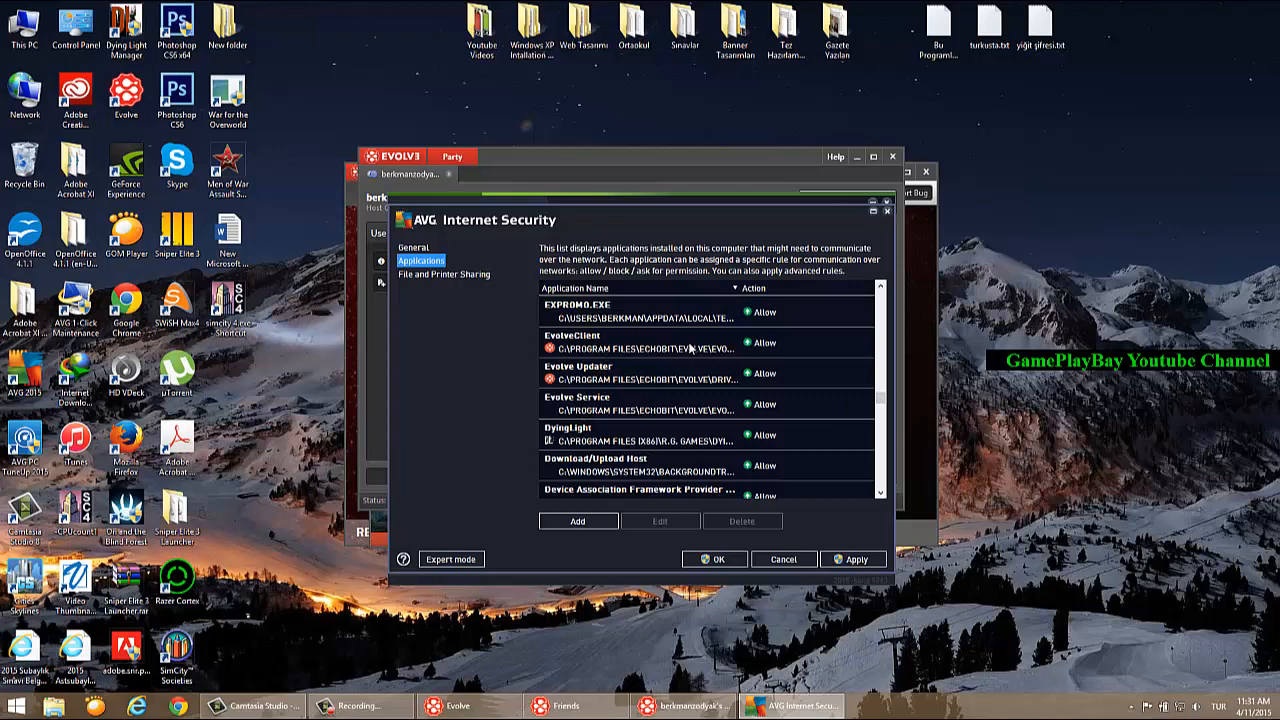
{"action": "mouse_move", "coordinate": [577, 521]}
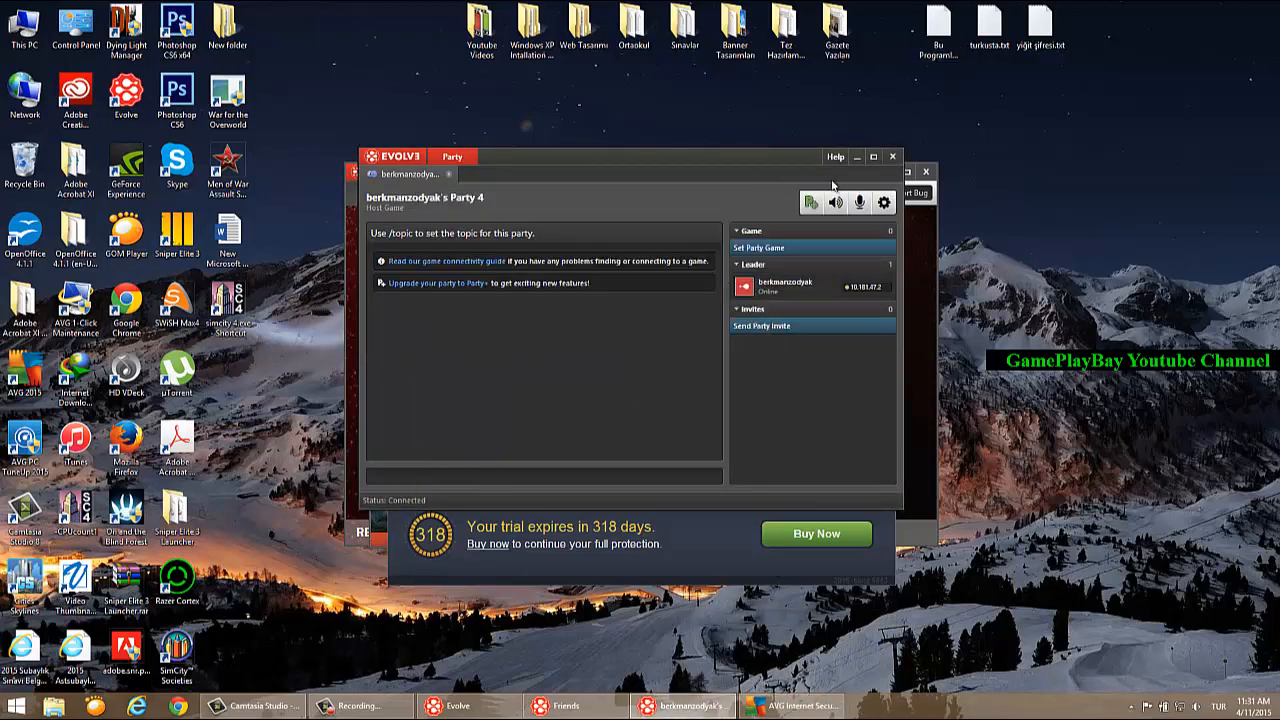
{"action": "mouse_move", "coordinate": [686, 420]}
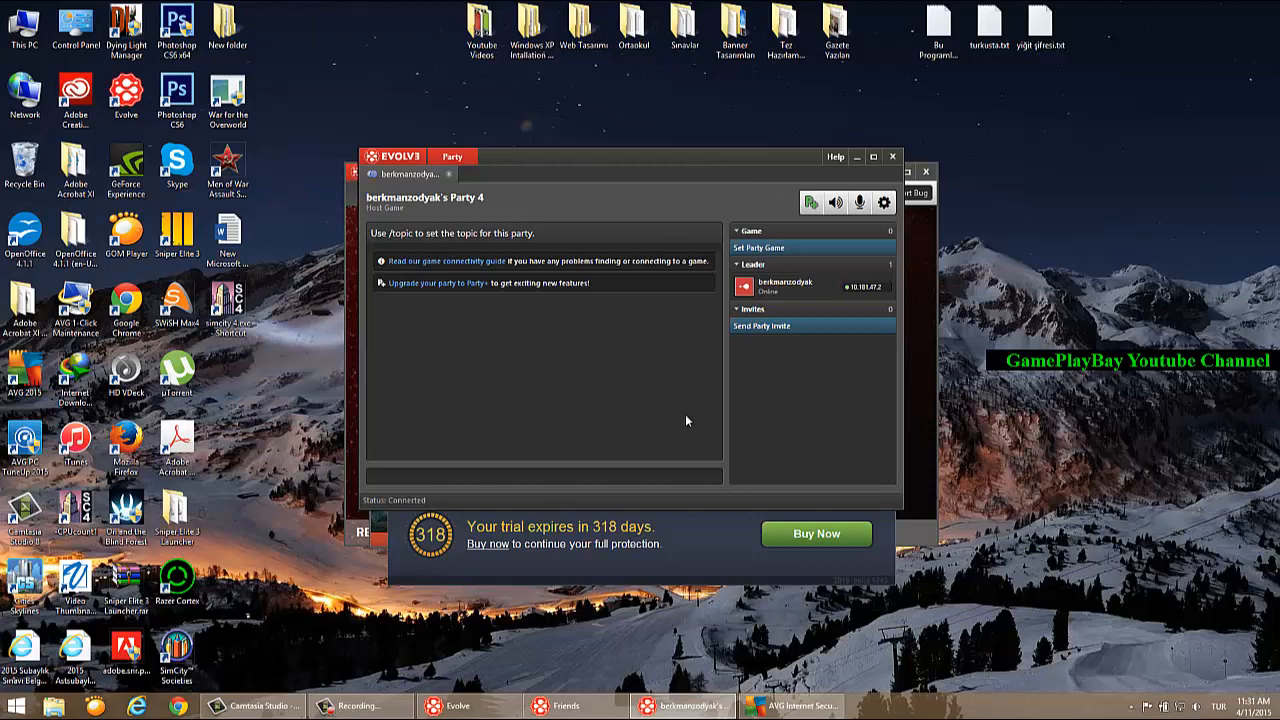
{"action": "mouse_move", "coordinate": [849, 367]}
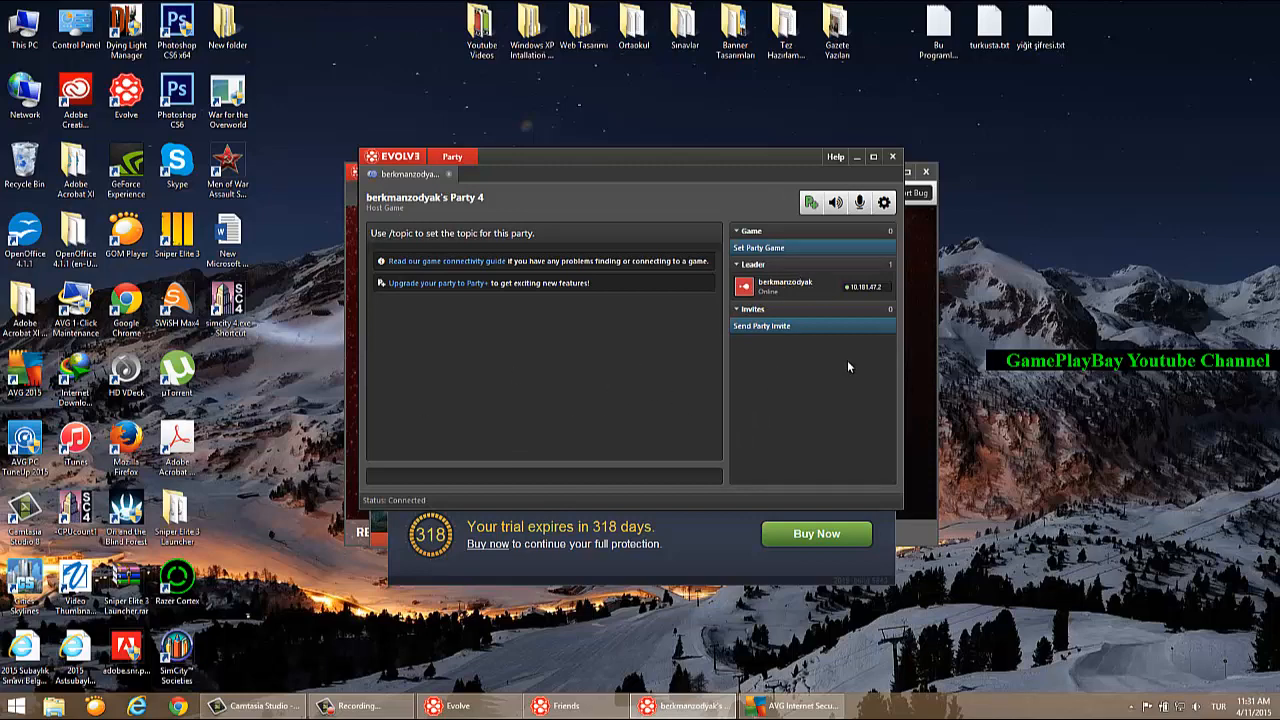